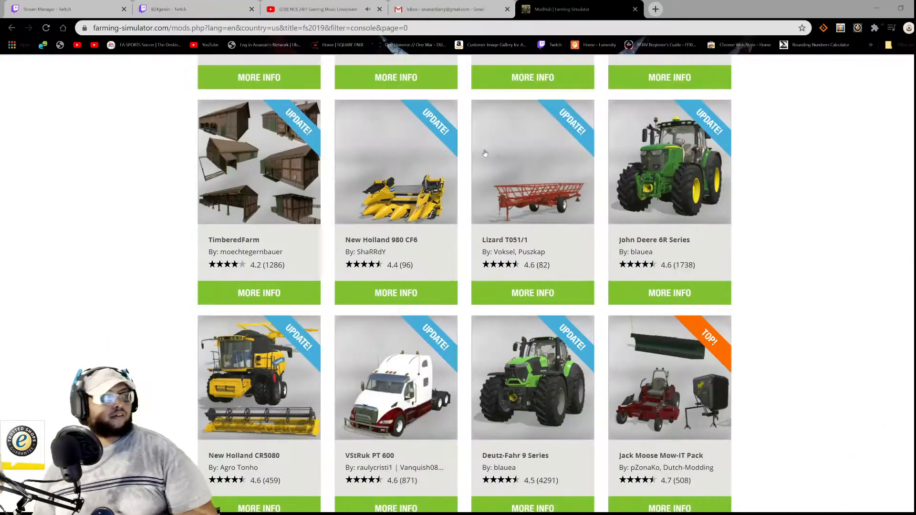
pyautogui.moveTo(452, 170)
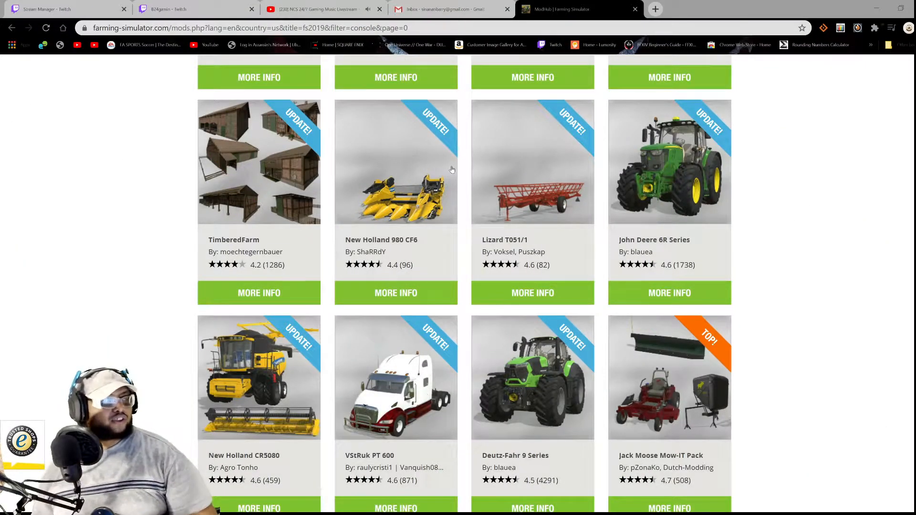
pyautogui.moveTo(485, 356)
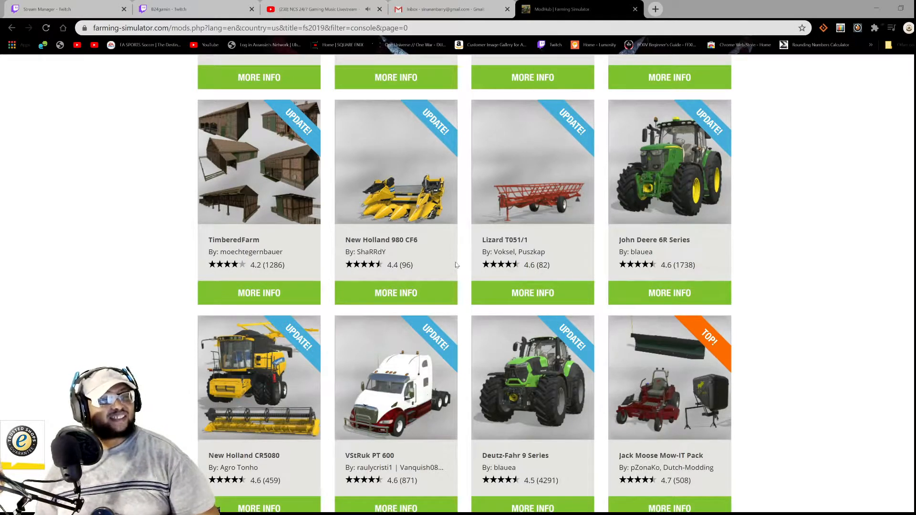
# Step: View the Deutz-Fahr 9 Series mod page from the PS4/XB1 list
pyautogui.scroll(3)
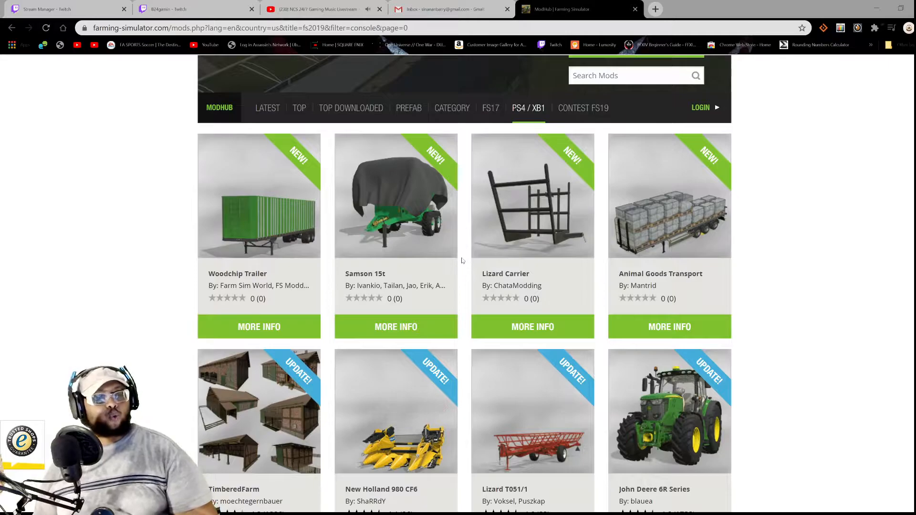
pyautogui.scroll(-3)
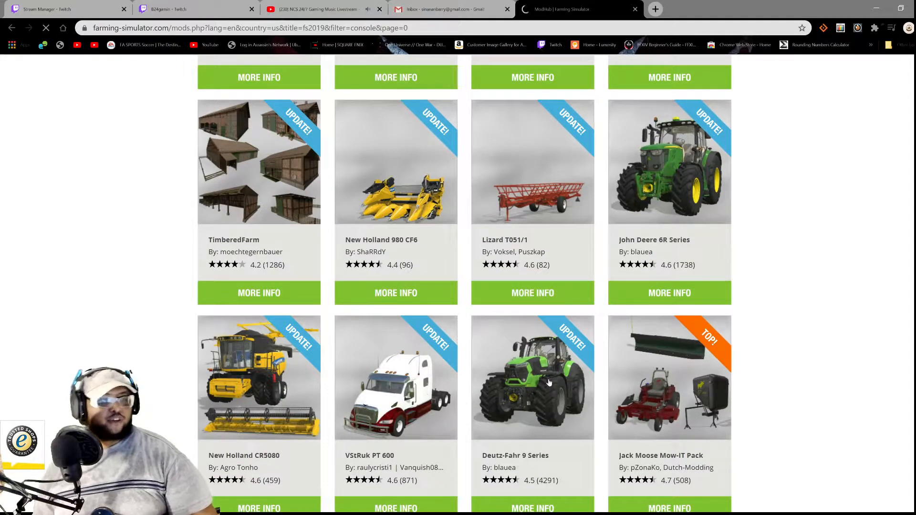
pyautogui.click(533, 378)
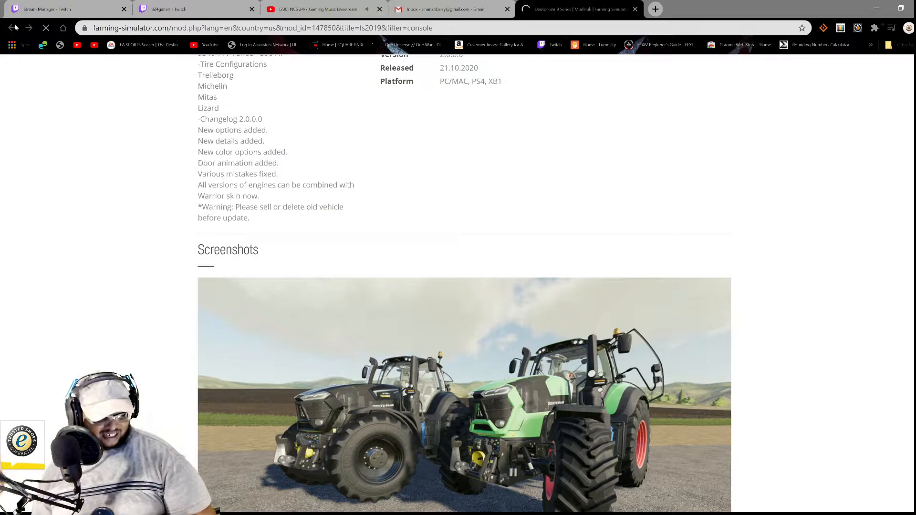
# Step: Browse the VStRuk PT 600 page's description, video and screenshot carousel
pyautogui.click(11, 28)
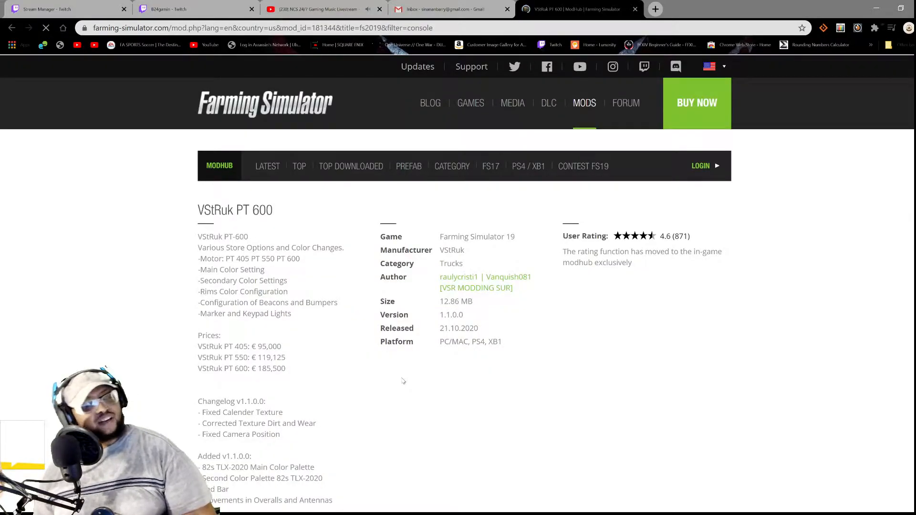
pyautogui.scroll(-3)
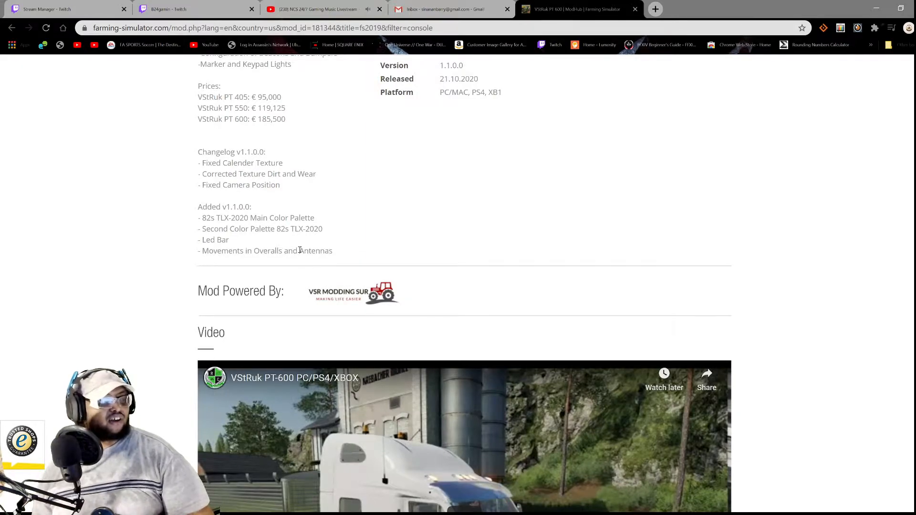
pyautogui.moveTo(206, 184)
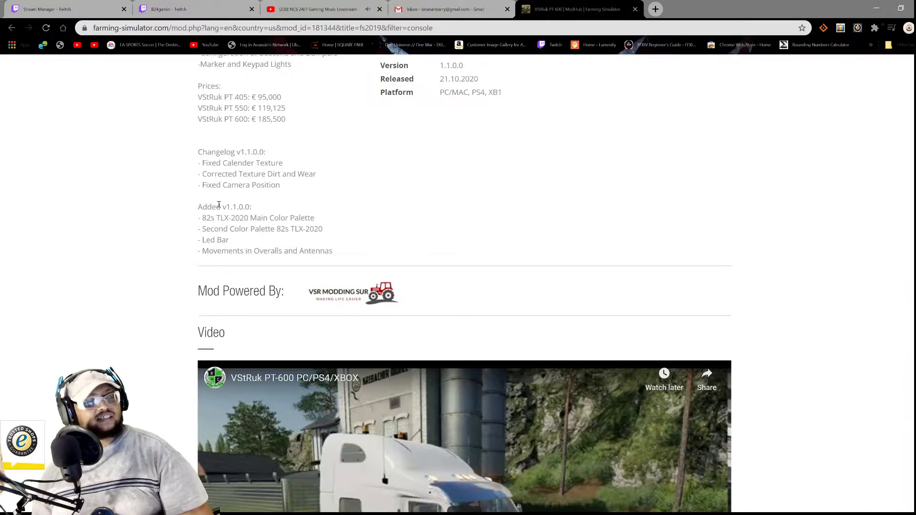
pyautogui.moveTo(191, 226)
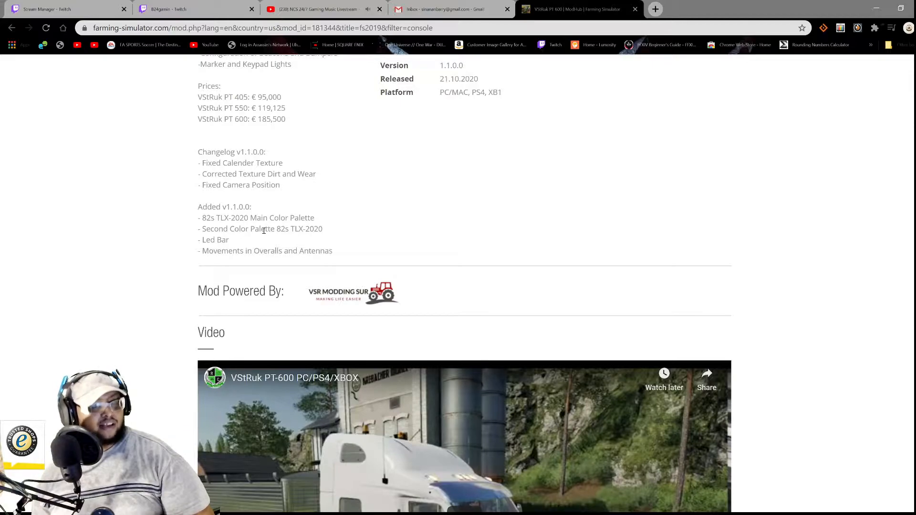
pyautogui.moveTo(287, 242)
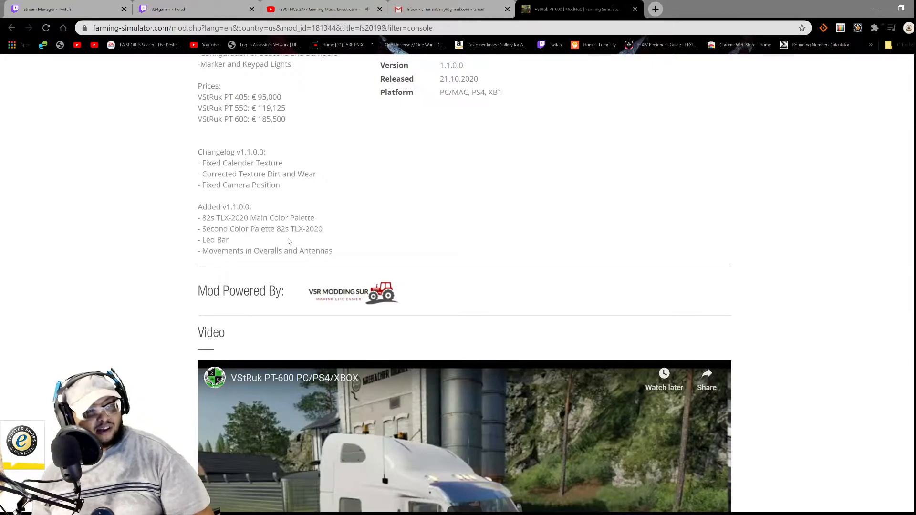
pyautogui.moveTo(296, 238)
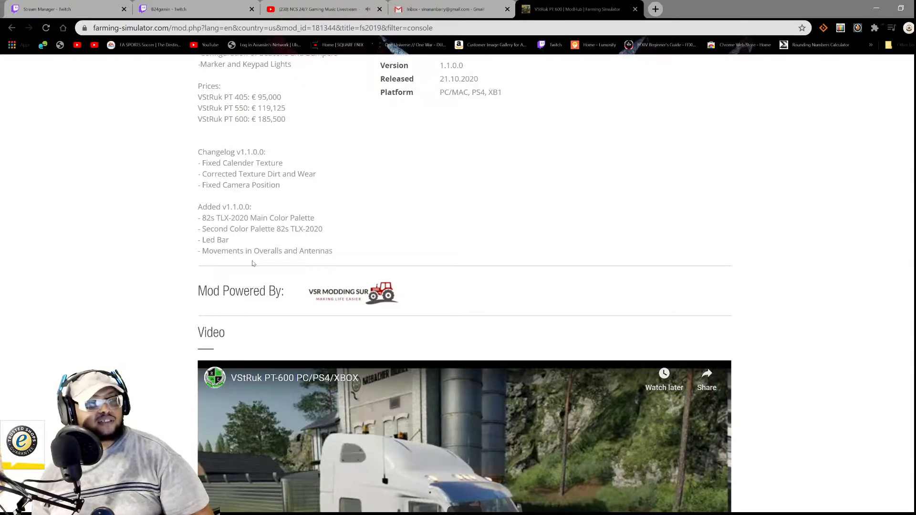
pyautogui.scroll(-3)
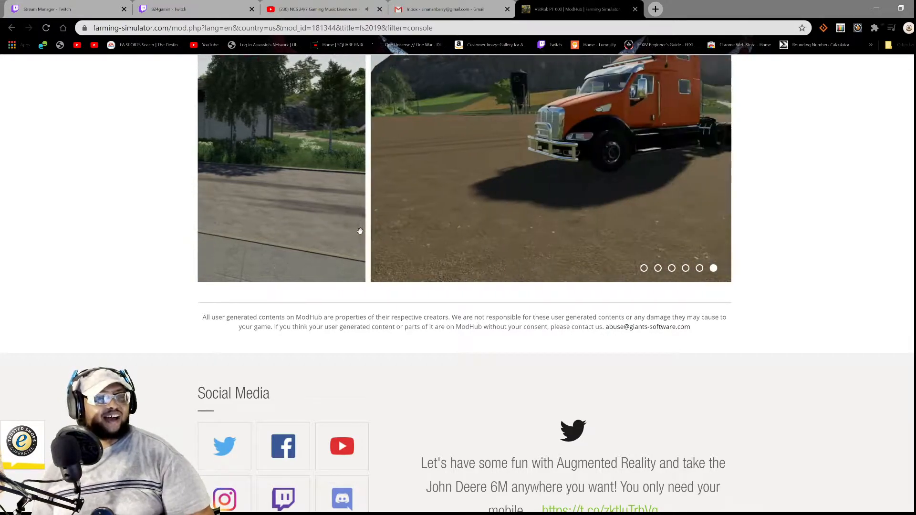
pyautogui.scroll(3)
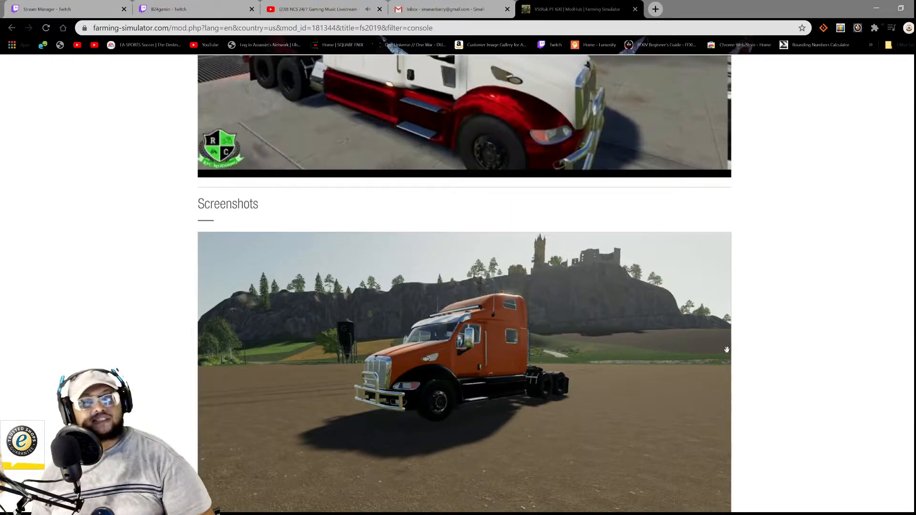
pyautogui.scroll(-3)
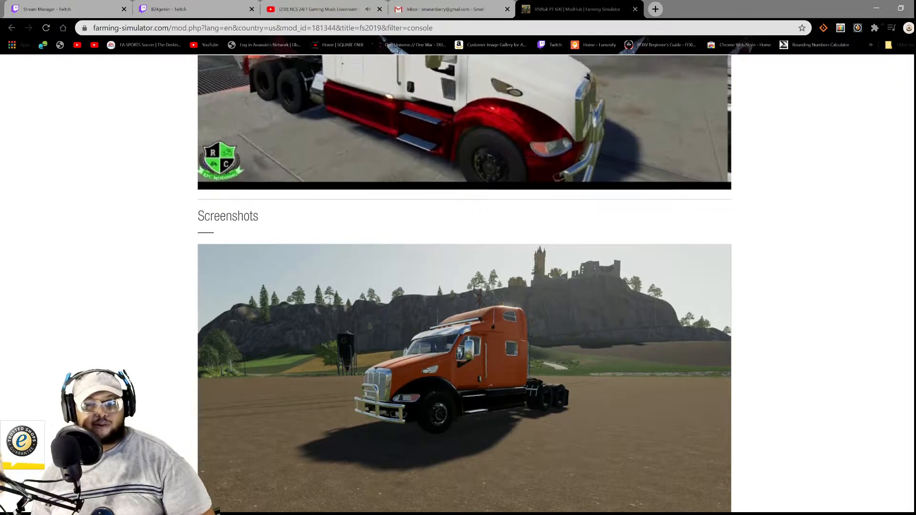
pyautogui.scroll(-3)
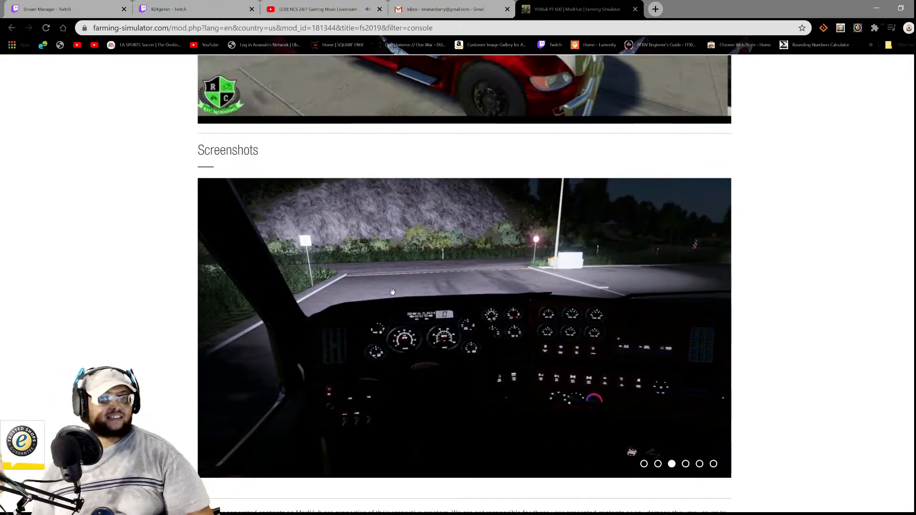
pyautogui.click(700, 464)
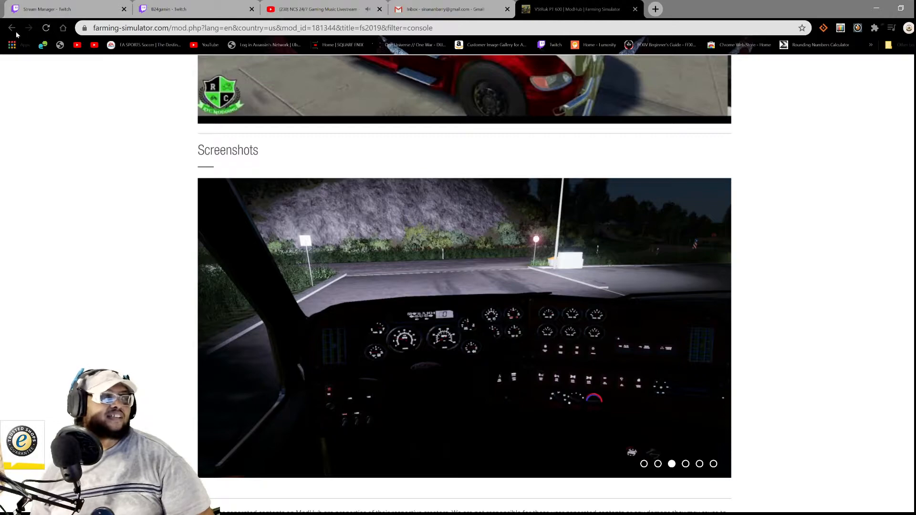
# Step: View the New Holland CR5080 page down to its screenshot, then return to the mod list
pyautogui.click(10, 28)
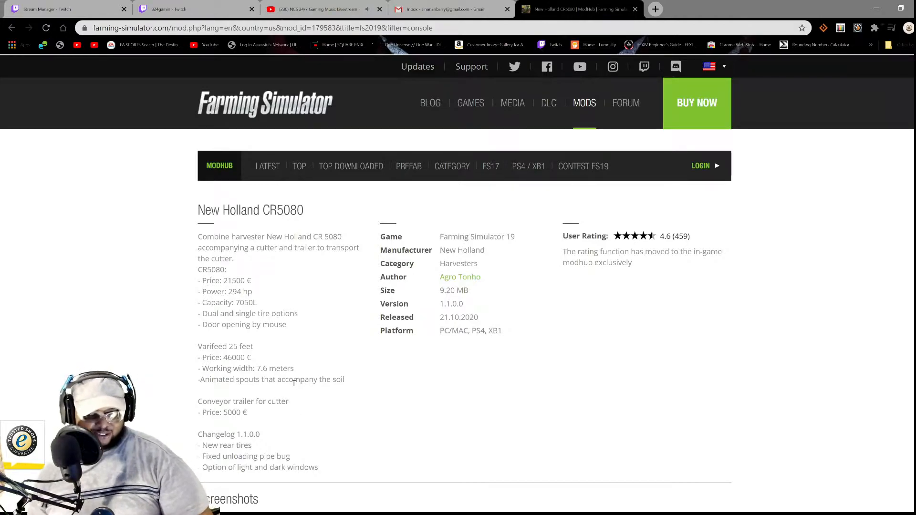
pyautogui.moveTo(320, 366)
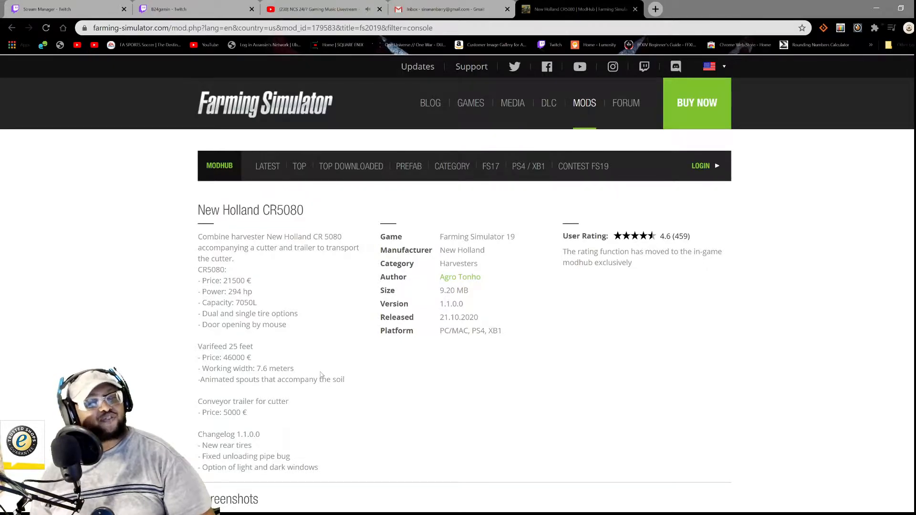
pyautogui.scroll(-3)
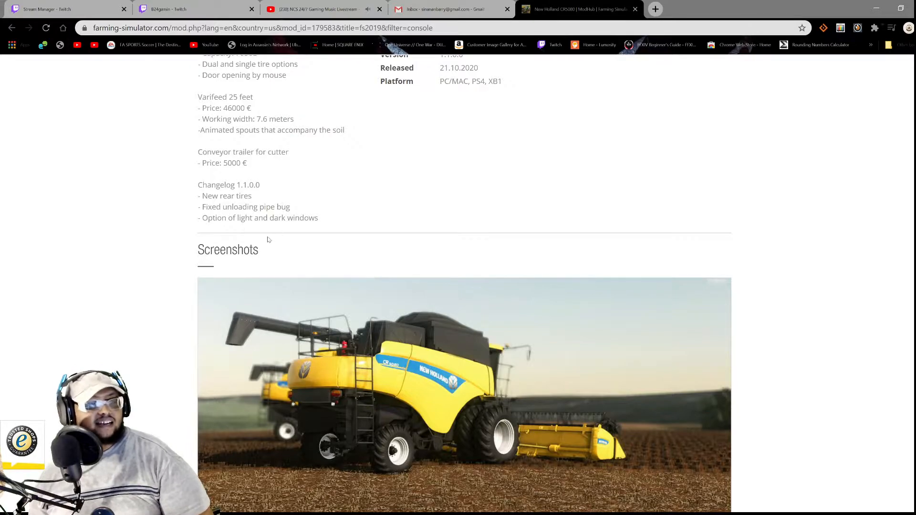
pyautogui.scroll(3)
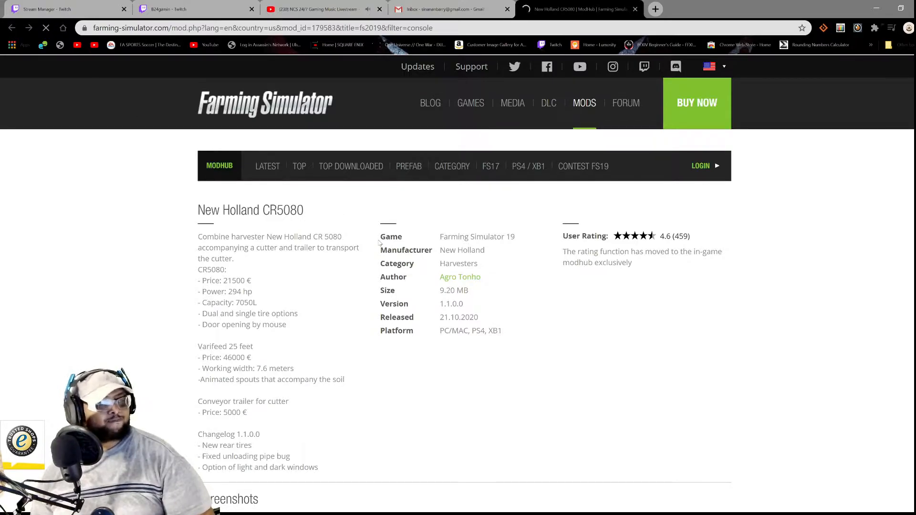
pyautogui.click(12, 27)
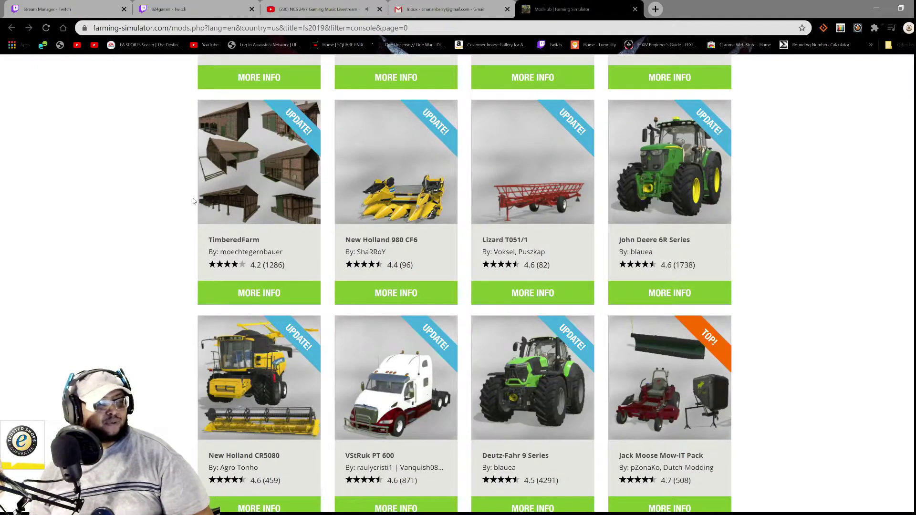
# Step: View the John Deere 6R Series mod page with its engine and tire configurations
pyautogui.click(669, 294)
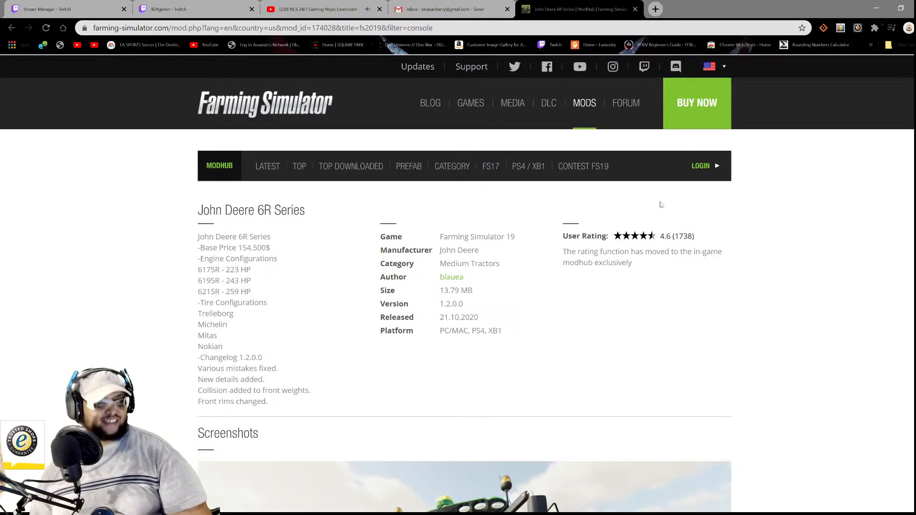
pyautogui.moveTo(647, 207)
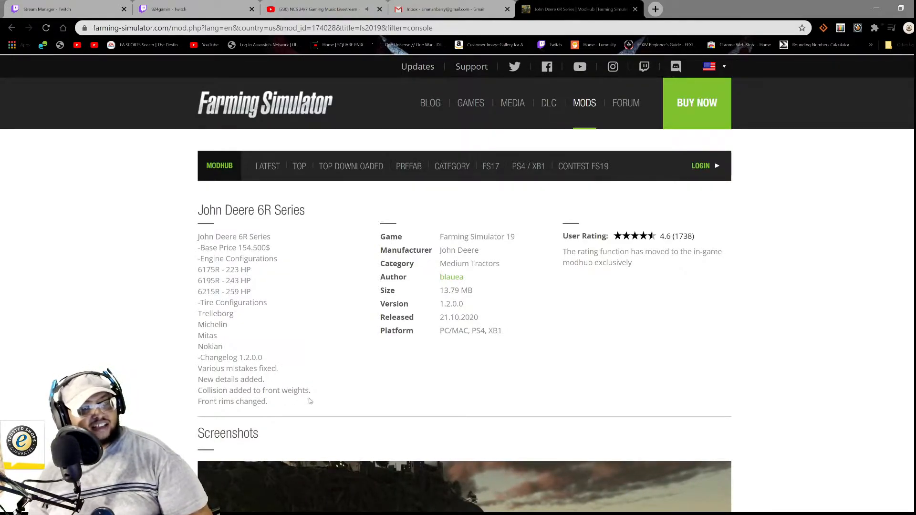
pyautogui.moveTo(292, 401)
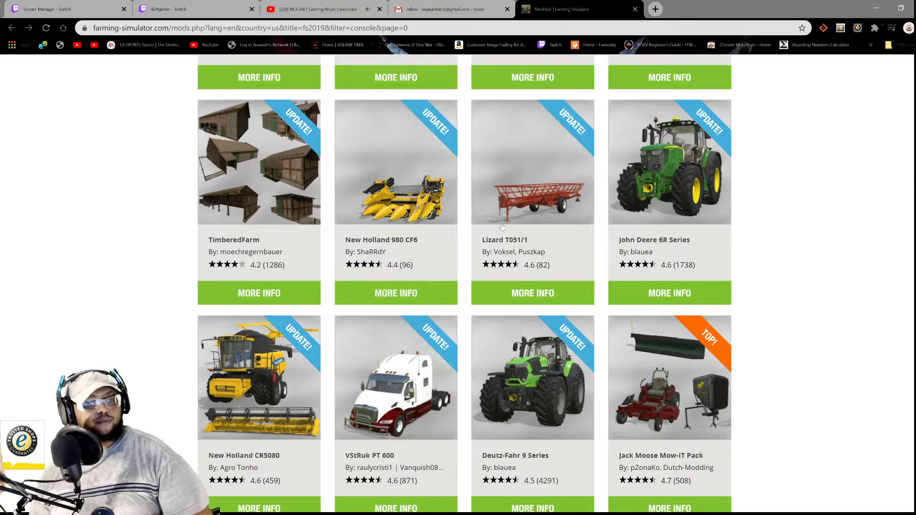
# Step: Step through the Lizard T051/1 bale trailer screenshots, then return to the mod list
pyautogui.click(531, 293)
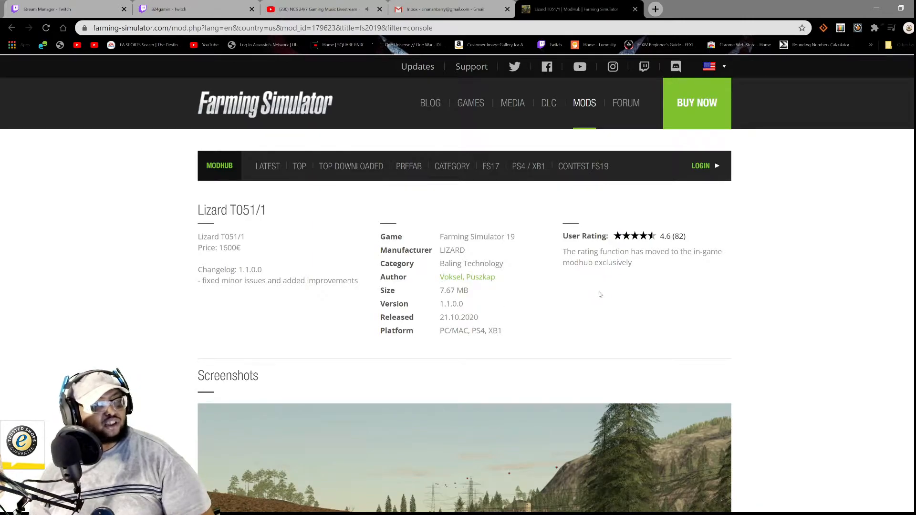
pyautogui.moveTo(436, 283)
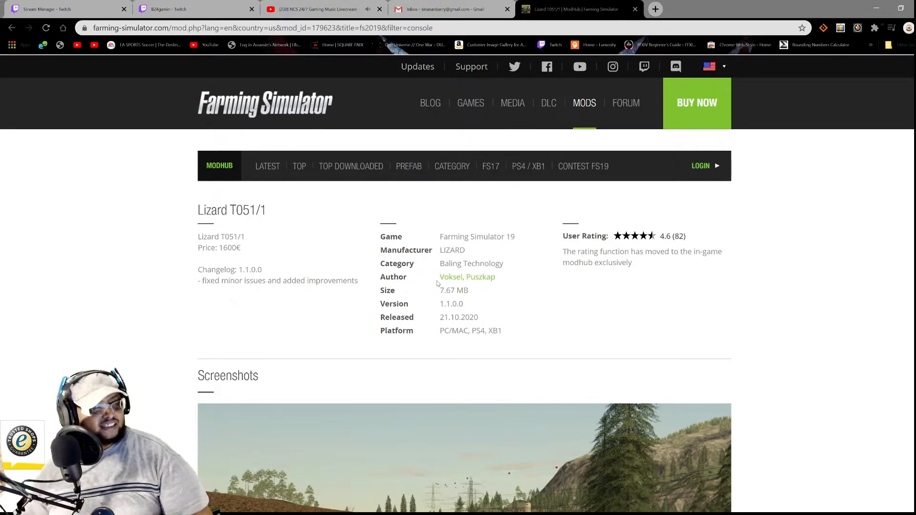
pyautogui.scroll(-3)
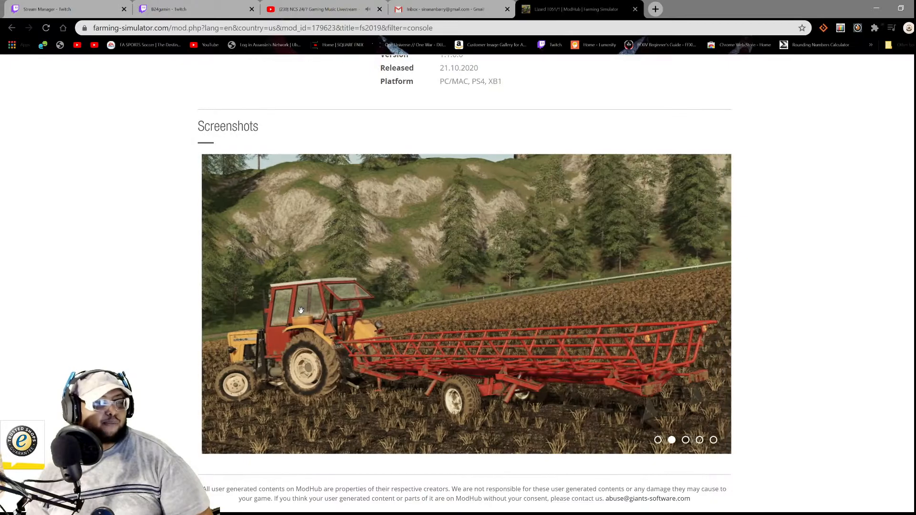
pyautogui.click(686, 439)
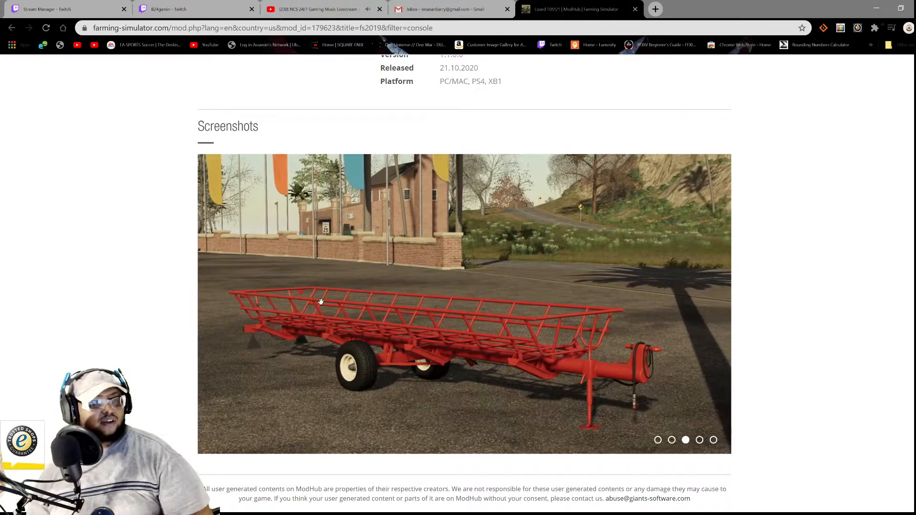
pyautogui.click(714, 440)
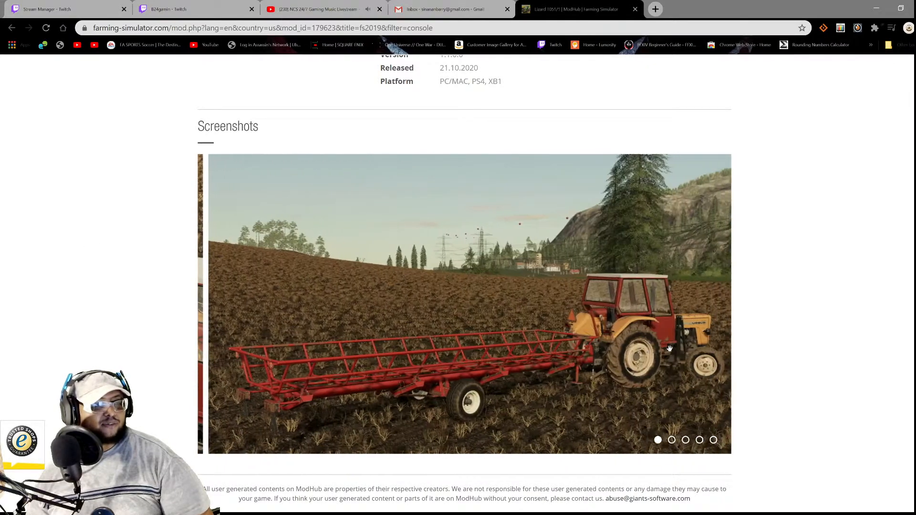
pyautogui.click(671, 440)
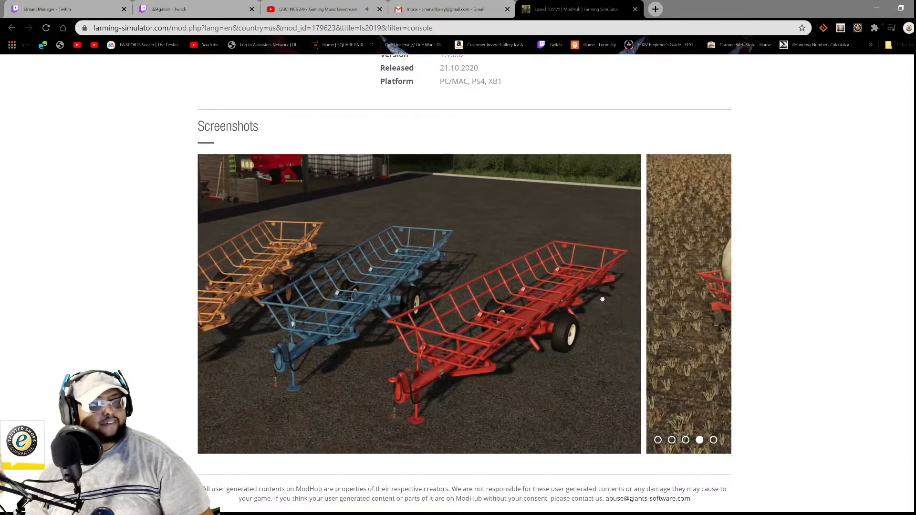
pyautogui.scroll(3)
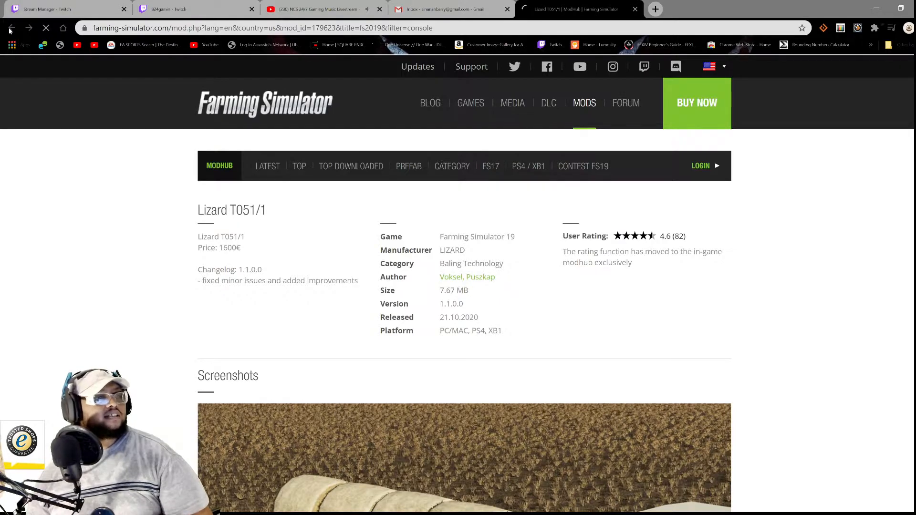
pyautogui.click(10, 28)
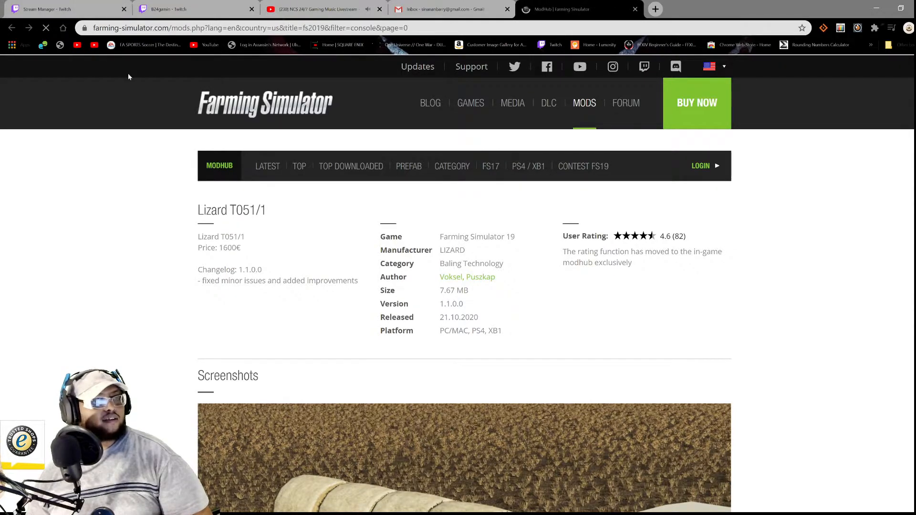
# Step: View the New Holland 980 CF6 corn cutter details down to its screenshot
pyautogui.click(11, 27)
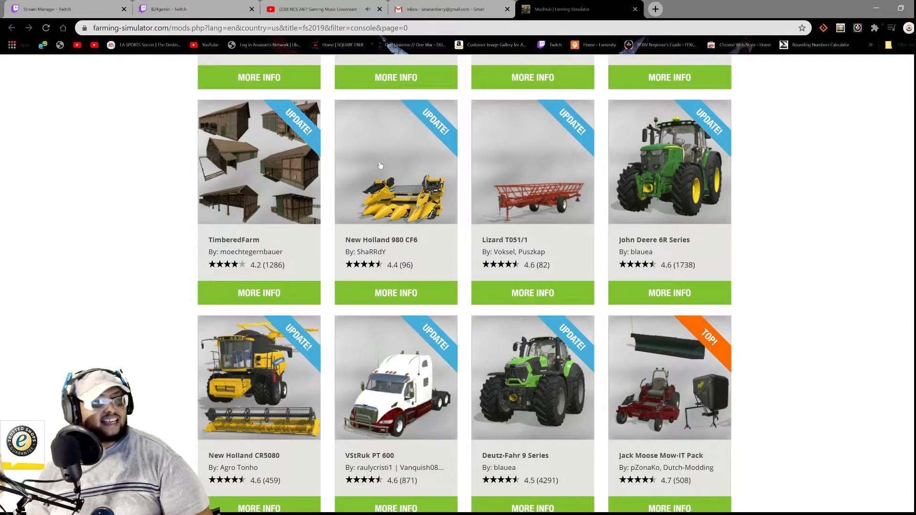
pyautogui.click(395, 293)
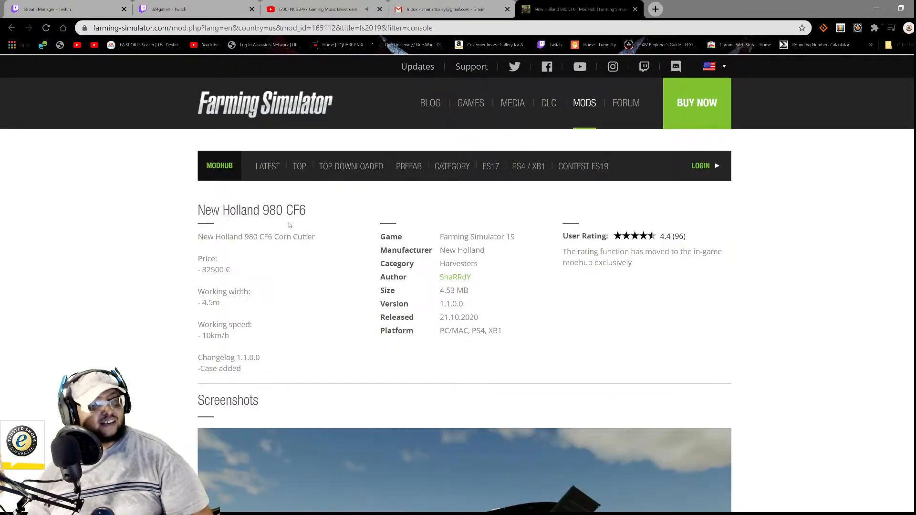
pyautogui.moveTo(251, 248)
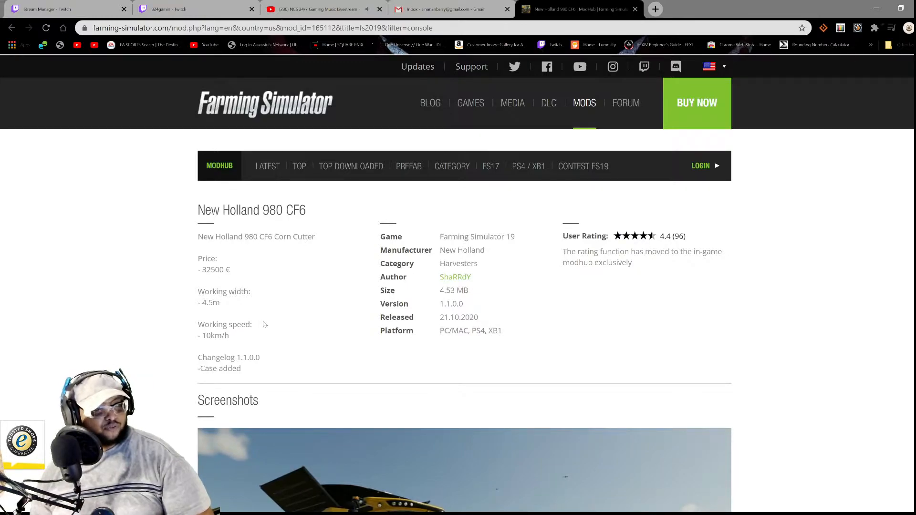
pyautogui.moveTo(184, 336)
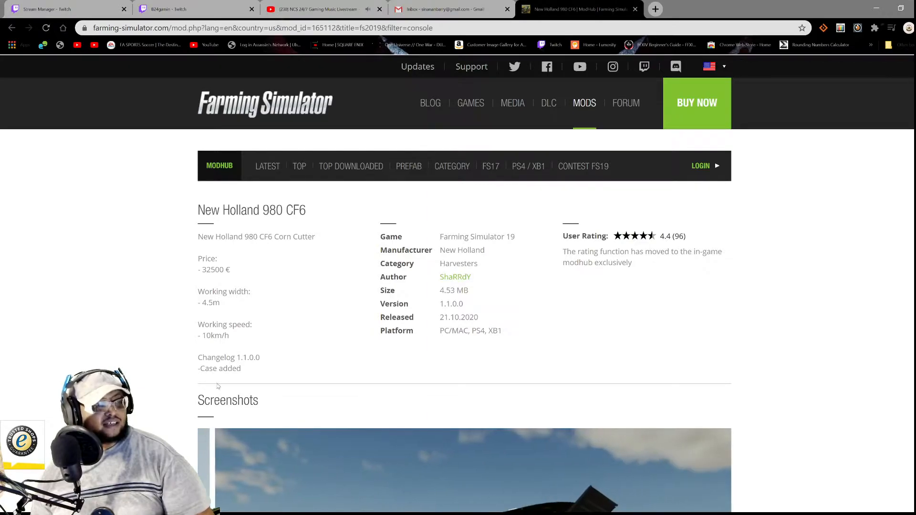
pyautogui.scroll(-3)
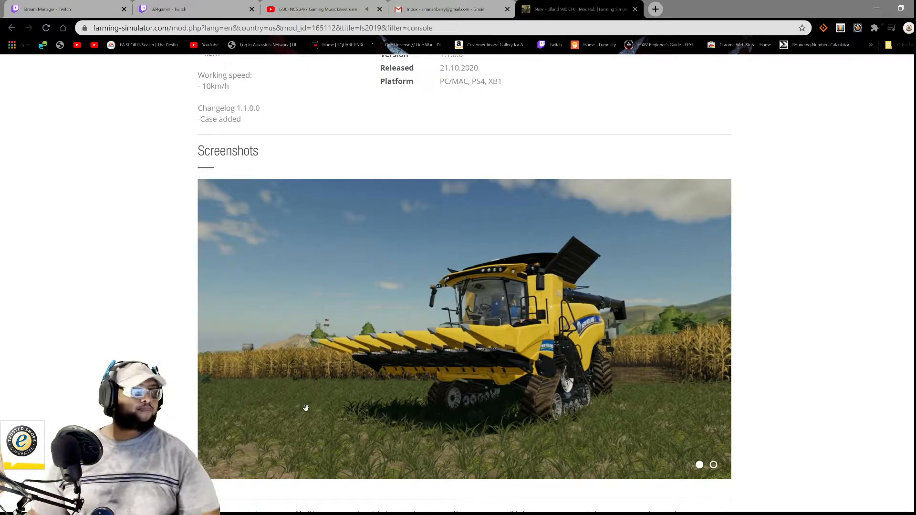
pyautogui.scroll(3)
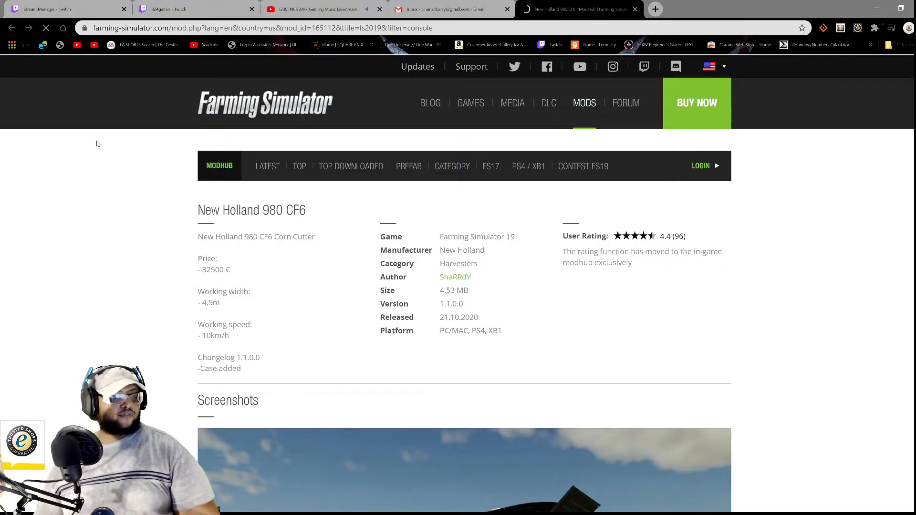
# Step: Read the TimberedFarm description down to its changelog
pyautogui.click(11, 27)
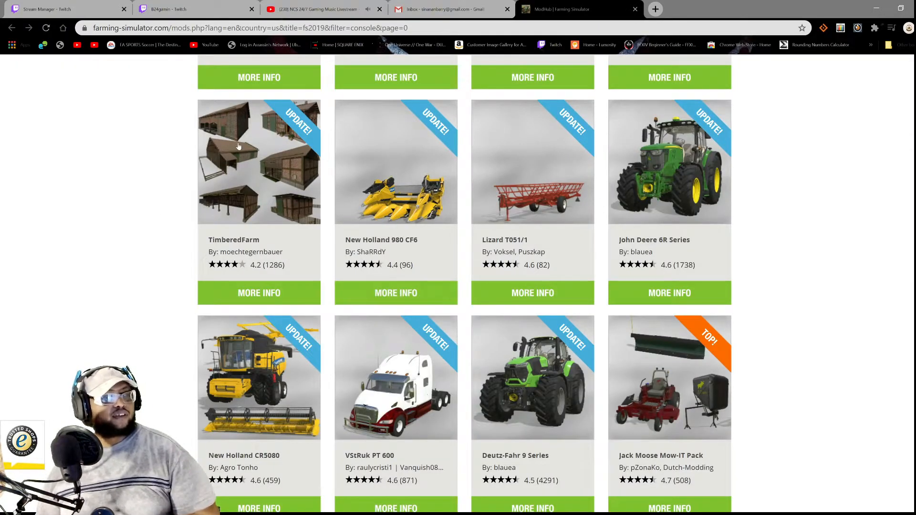
pyautogui.moveTo(275, 152)
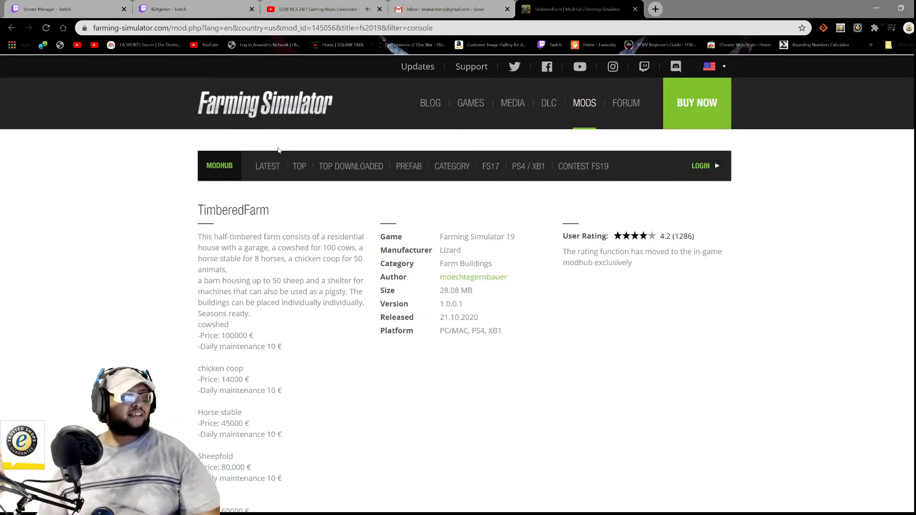
pyautogui.scroll(-3)
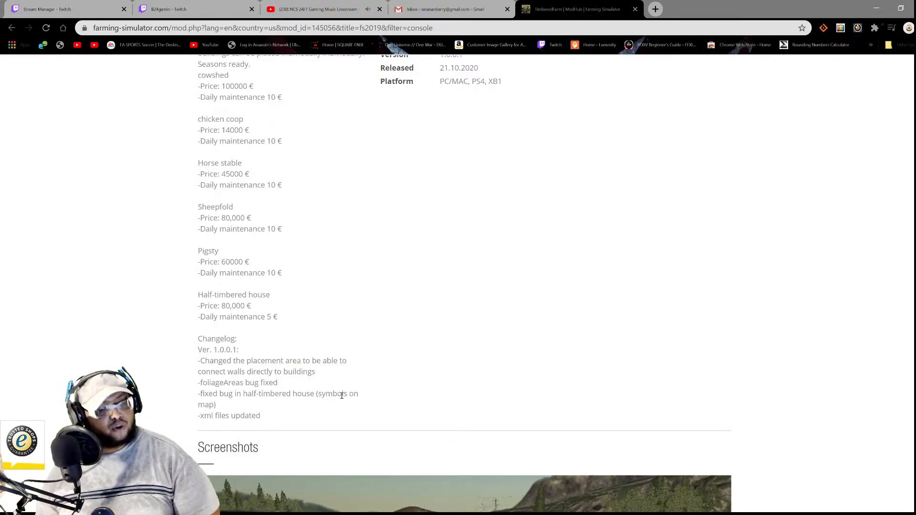
pyautogui.moveTo(249, 433)
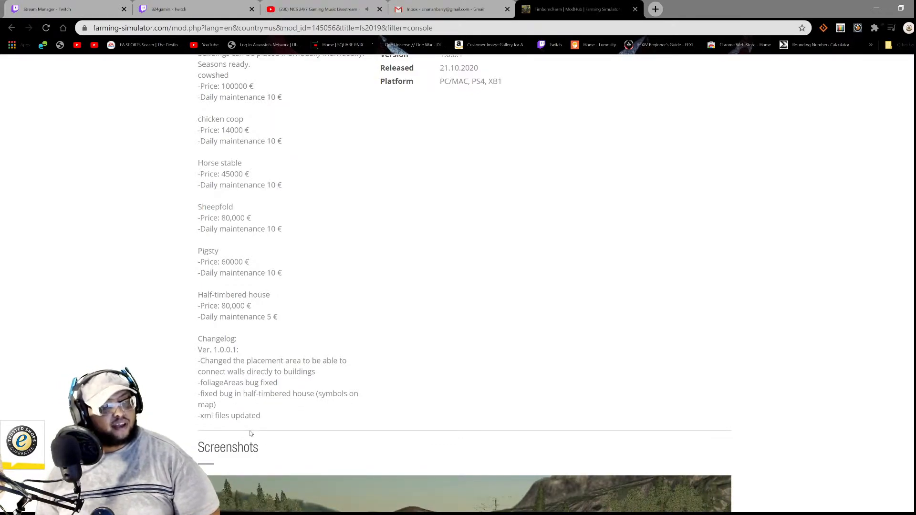
pyautogui.scroll(-3)
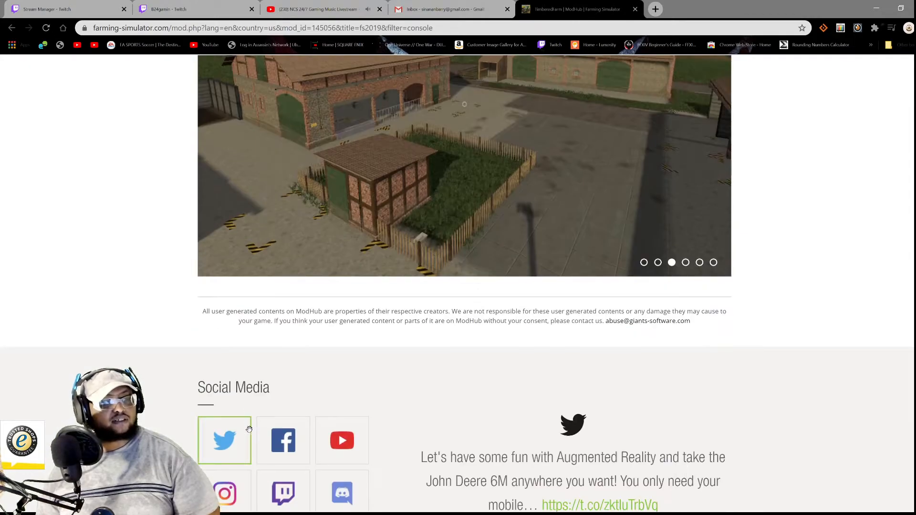
pyautogui.scroll(3)
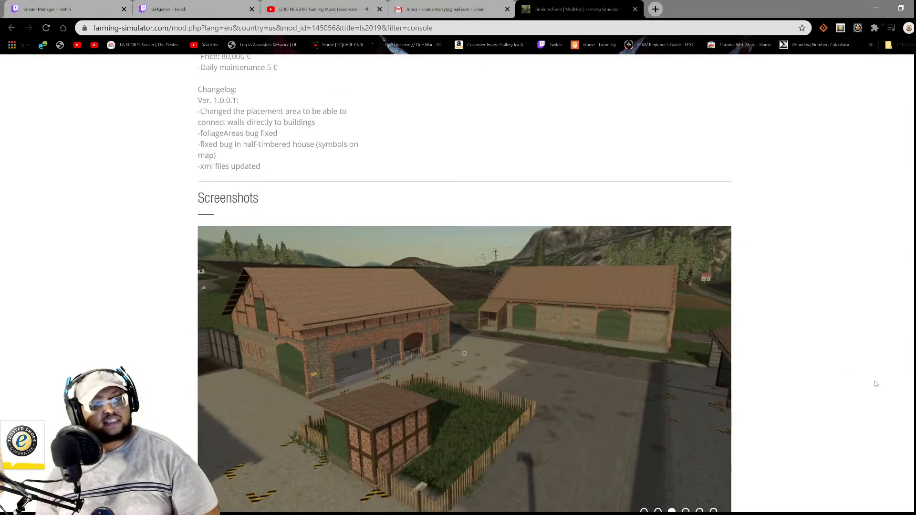
pyautogui.scroll(-3)
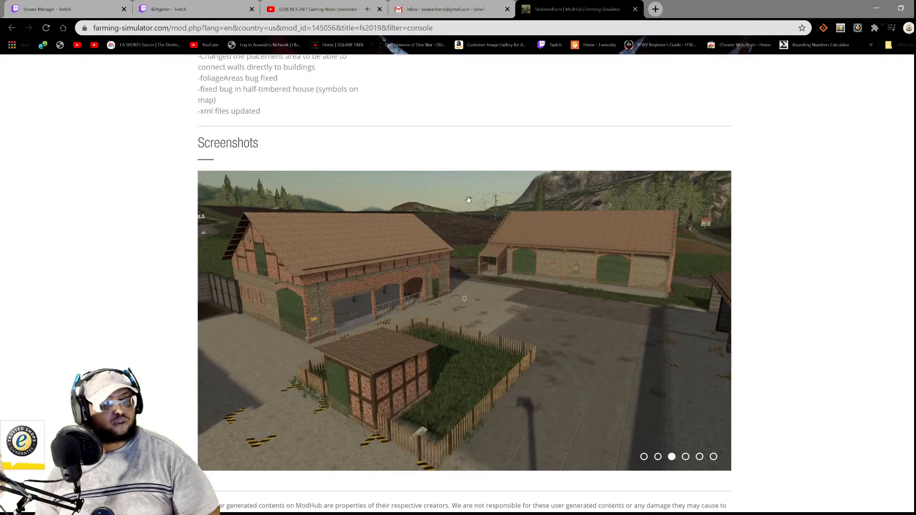
# Step: Step through the TimberedFarm screenshot carousel, then return to the mod list
pyautogui.click(686, 457)
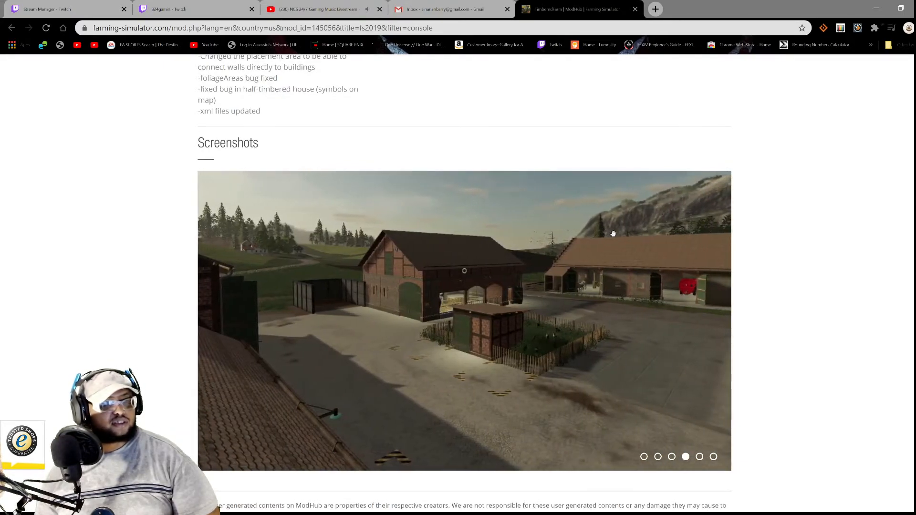
pyautogui.click(699, 456)
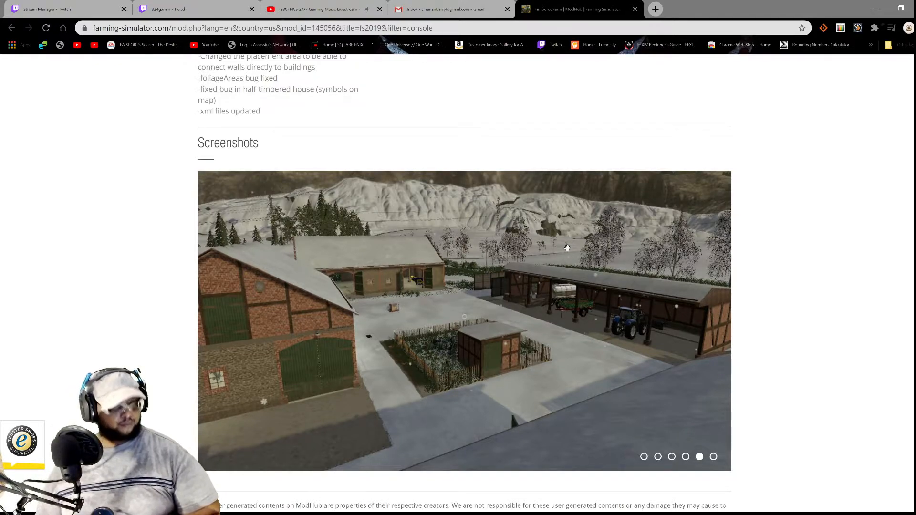
pyautogui.click(713, 456)
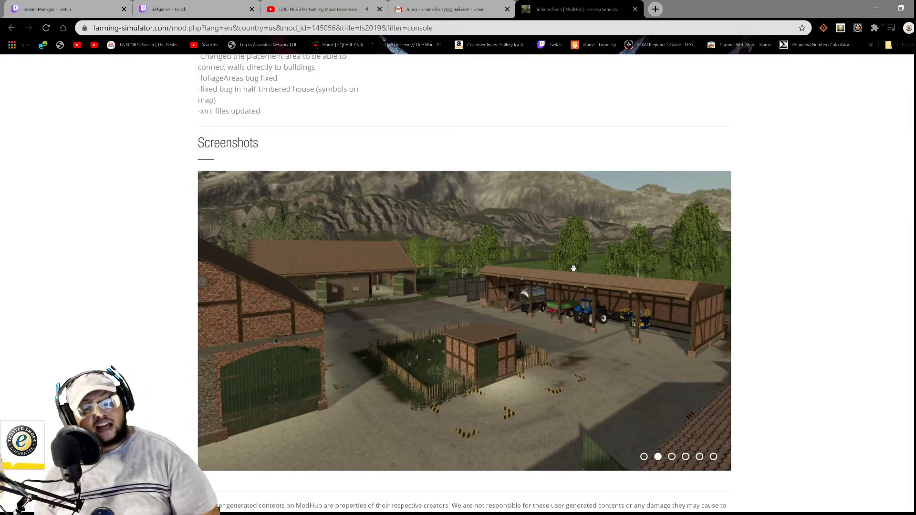
pyautogui.click(671, 456)
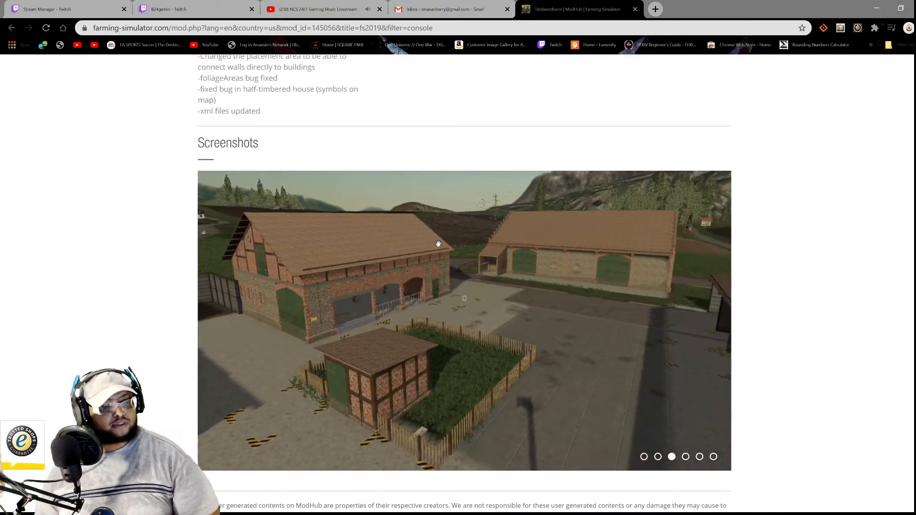
pyautogui.click(686, 456)
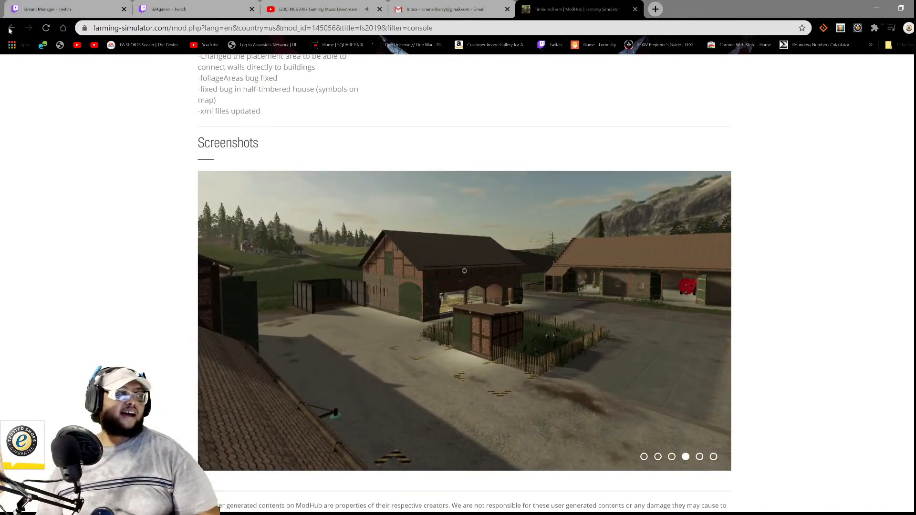
pyautogui.click(10, 28)
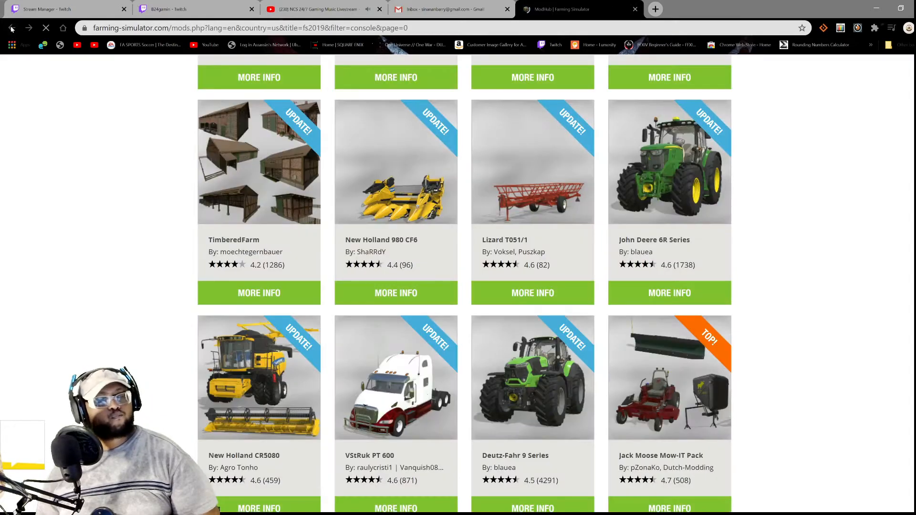
# Step: Go to the NEW! console mods and open the Animal Goods Transport page
pyautogui.scroll(3)
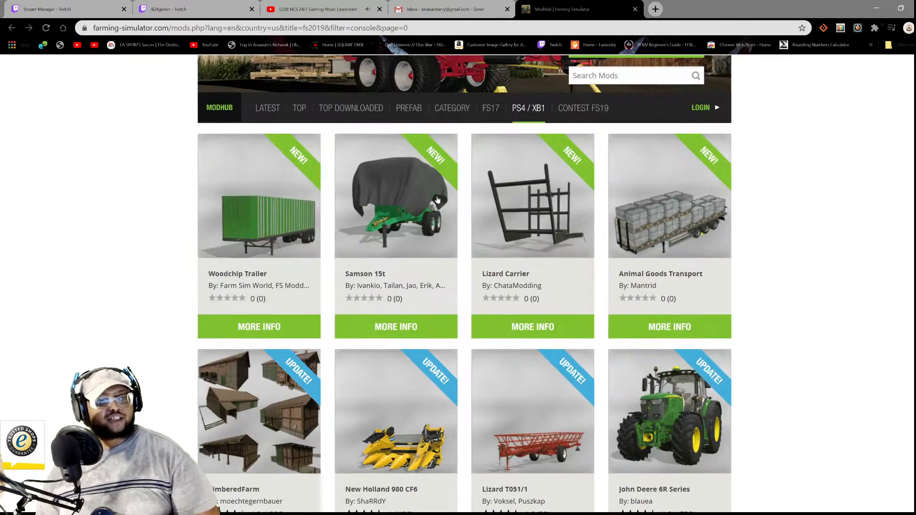
pyautogui.moveTo(705, 204)
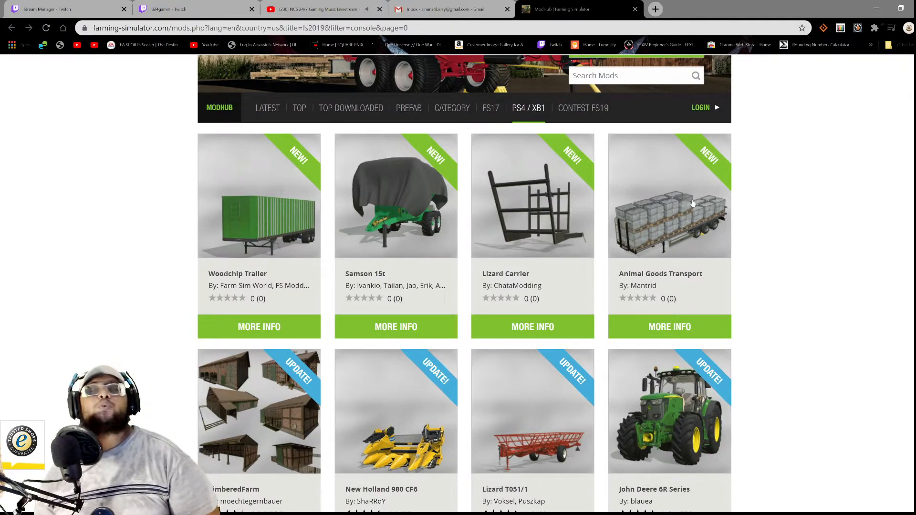
pyautogui.moveTo(697, 194)
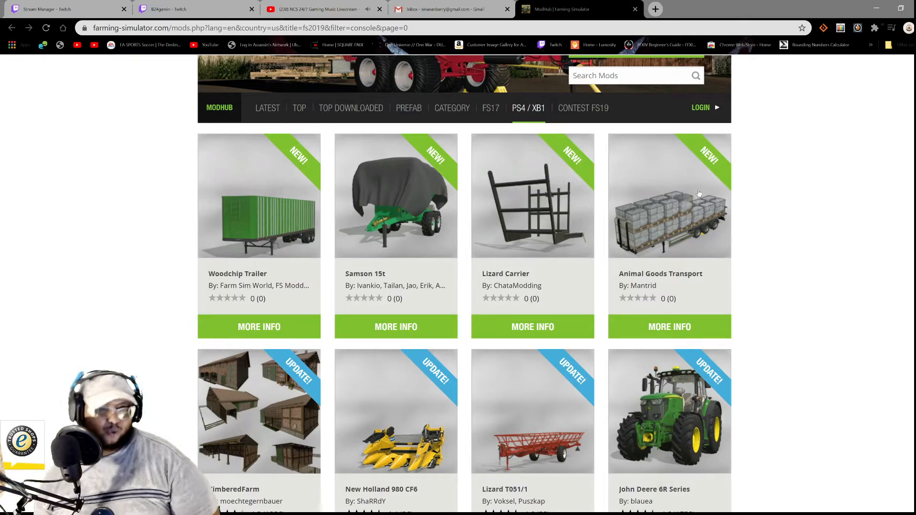
pyautogui.click(669, 326)
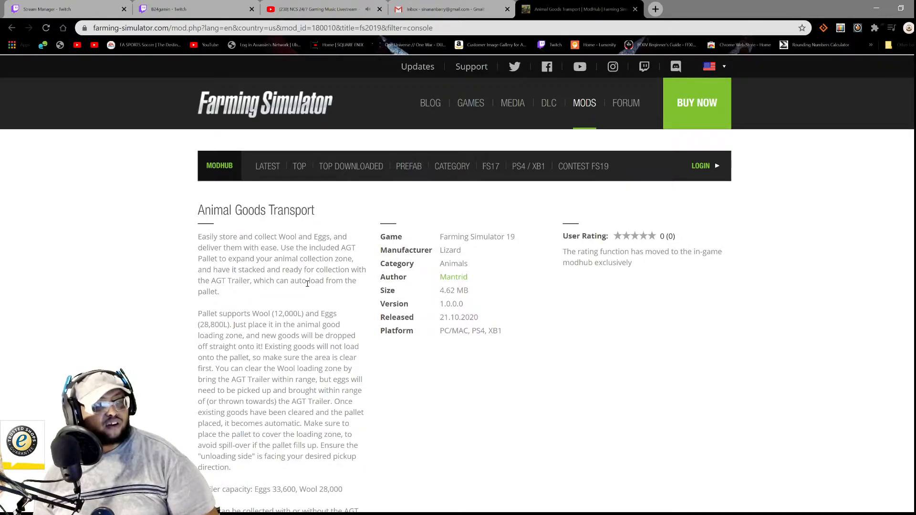
pyautogui.moveTo(272, 294)
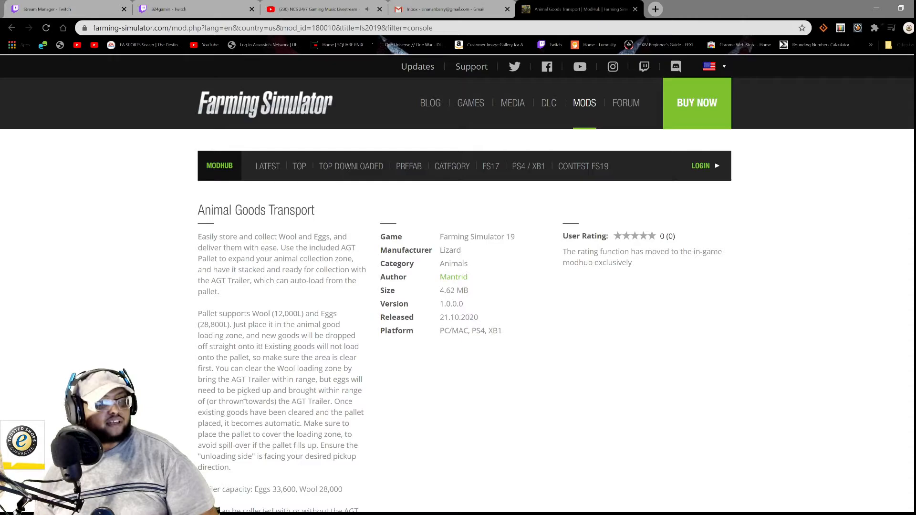
pyautogui.moveTo(312, 389)
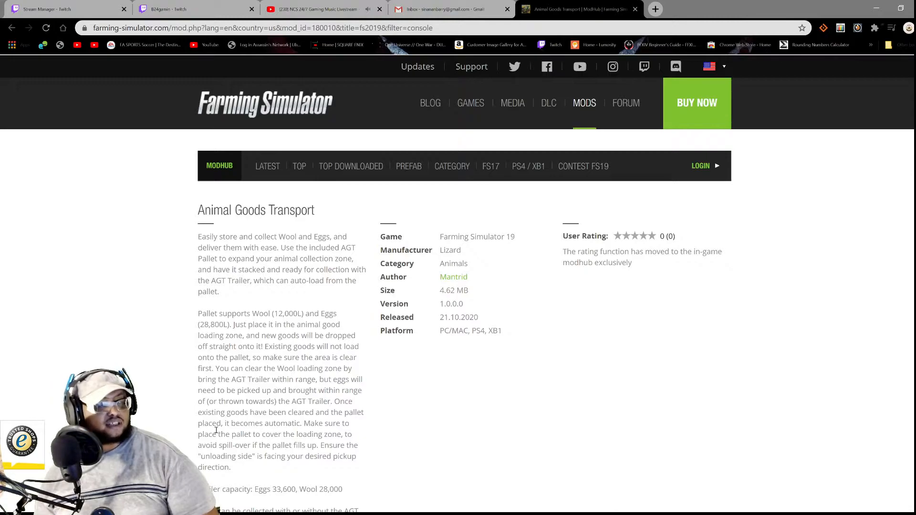
pyautogui.moveTo(302, 417)
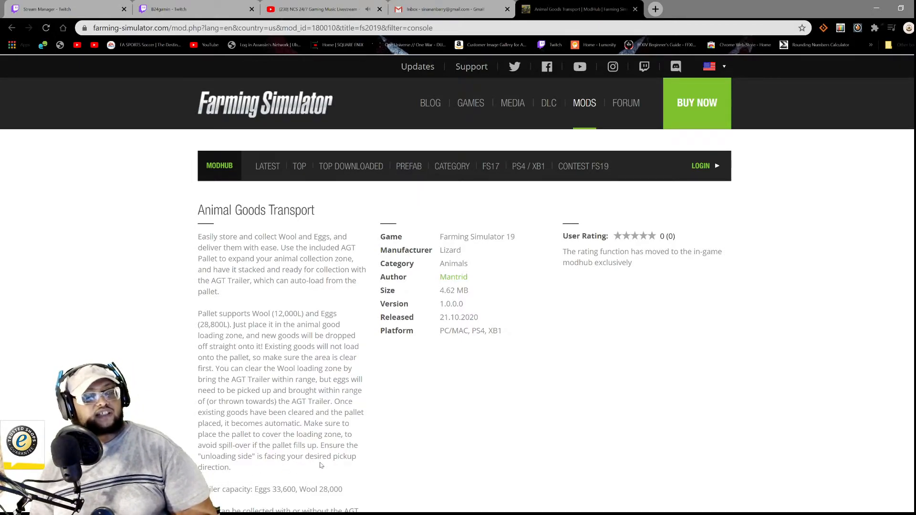
# Step: Step through all the Animal Goods Transport screenshots, then return to the PS4/XB1 list
pyautogui.scroll(-3)
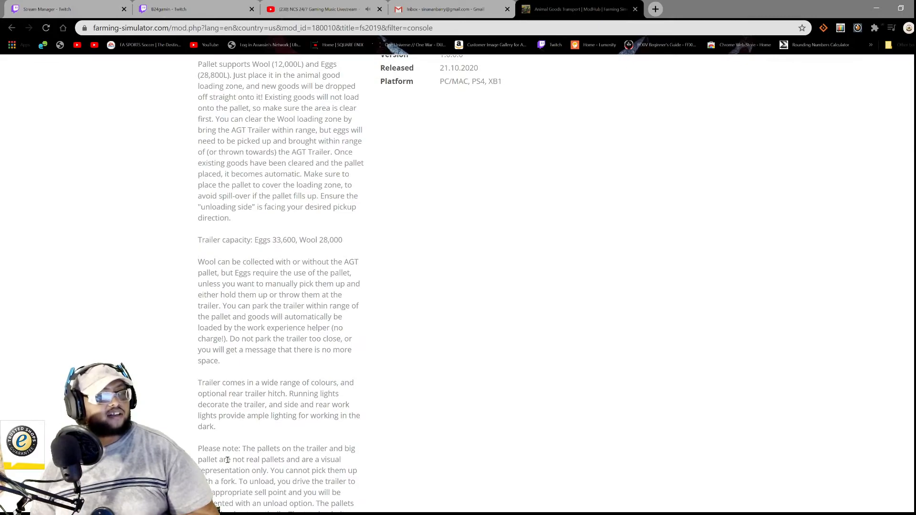
pyautogui.scroll(-3)
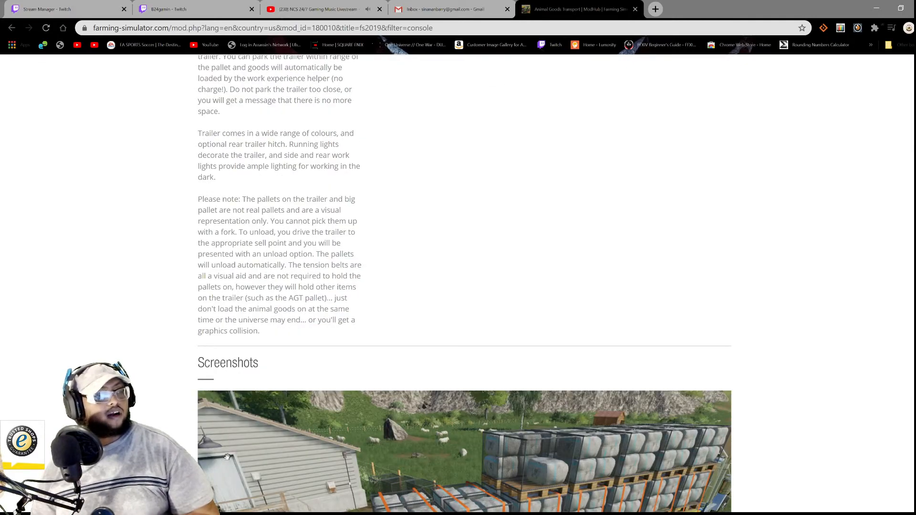
pyautogui.scroll(-3)
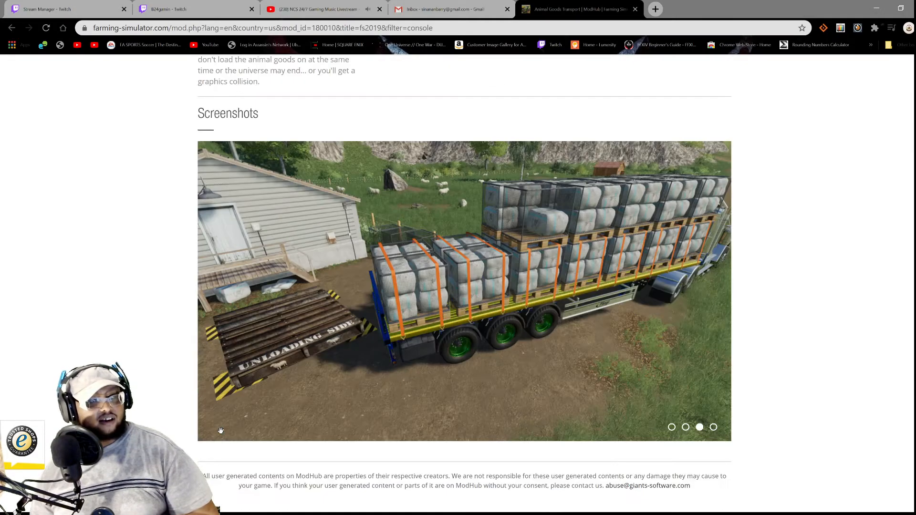
pyautogui.moveTo(327, 355)
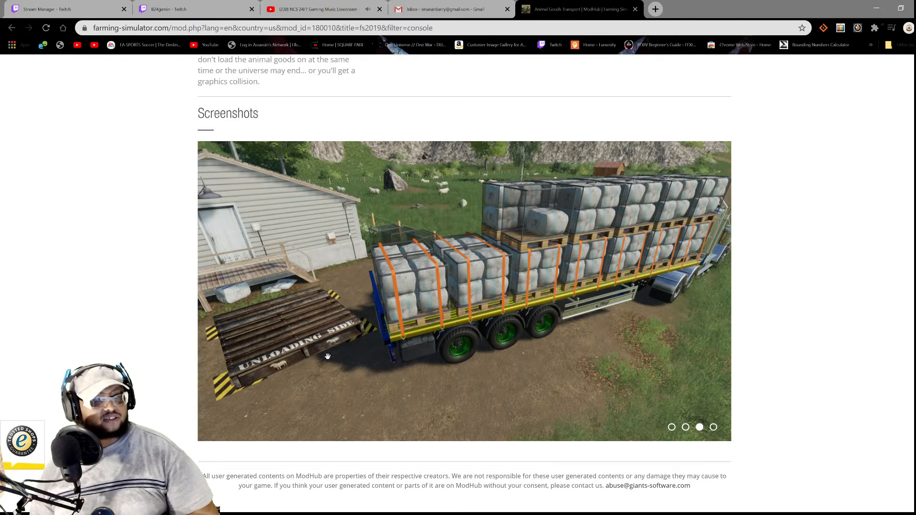
pyautogui.moveTo(379, 342)
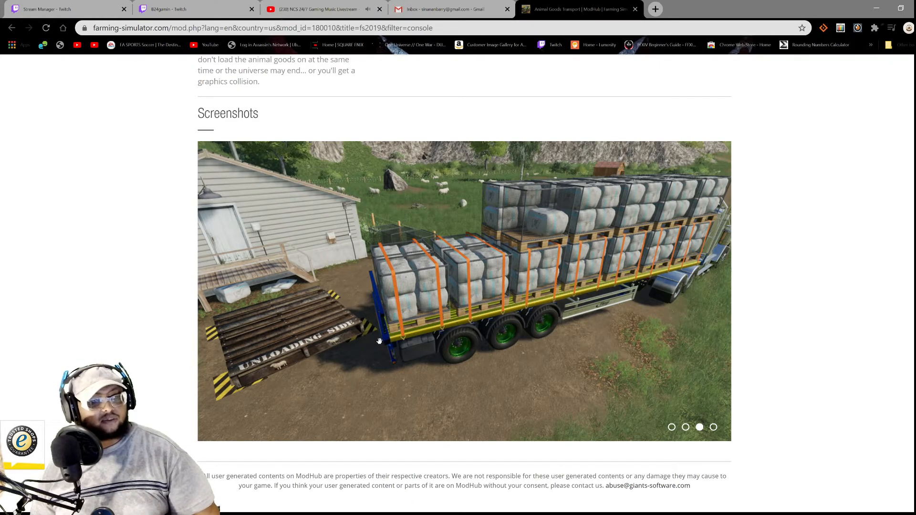
pyautogui.click(713, 427)
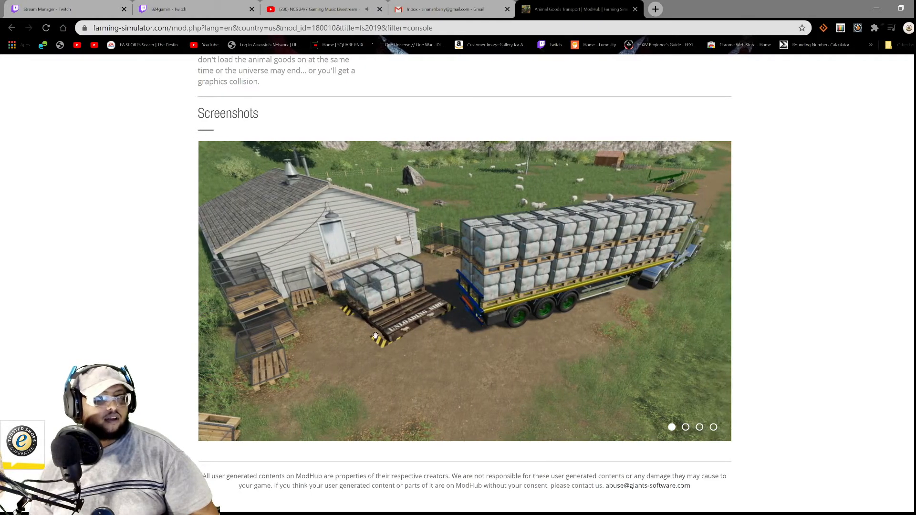
pyautogui.click(685, 428)
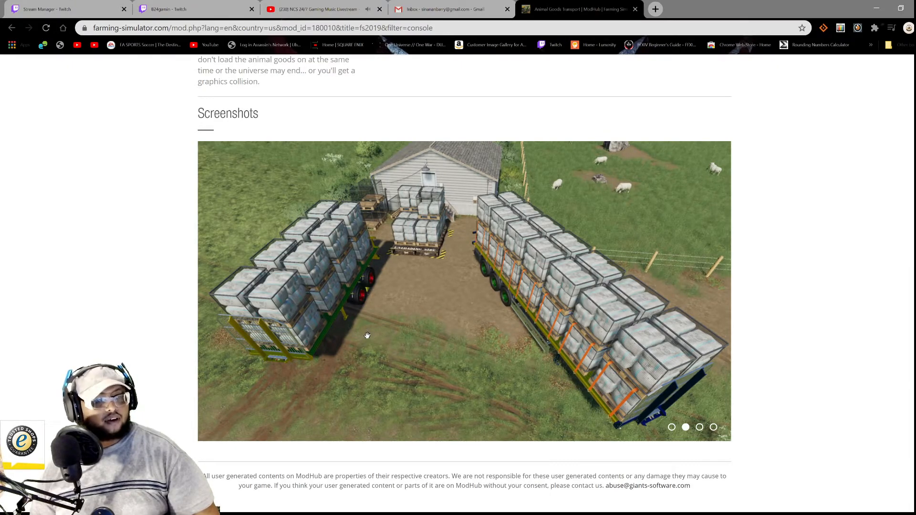
pyautogui.click(700, 428)
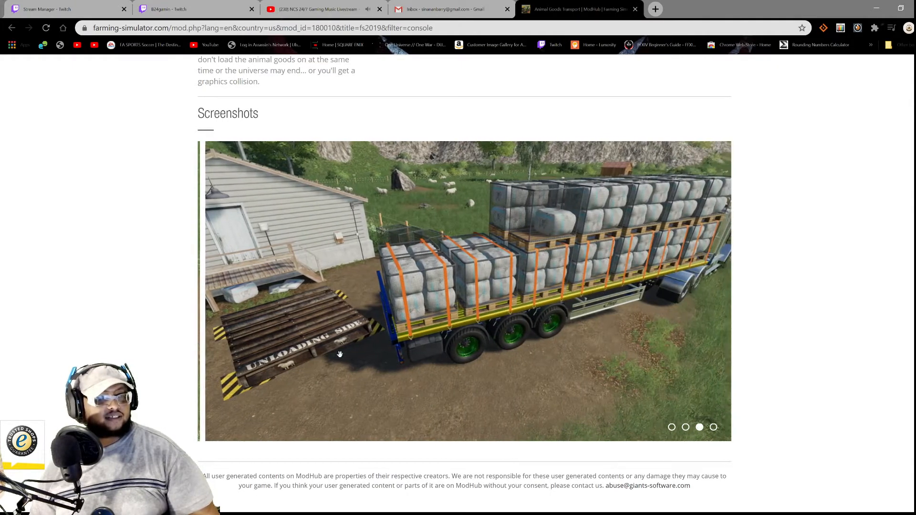
pyautogui.click(714, 428)
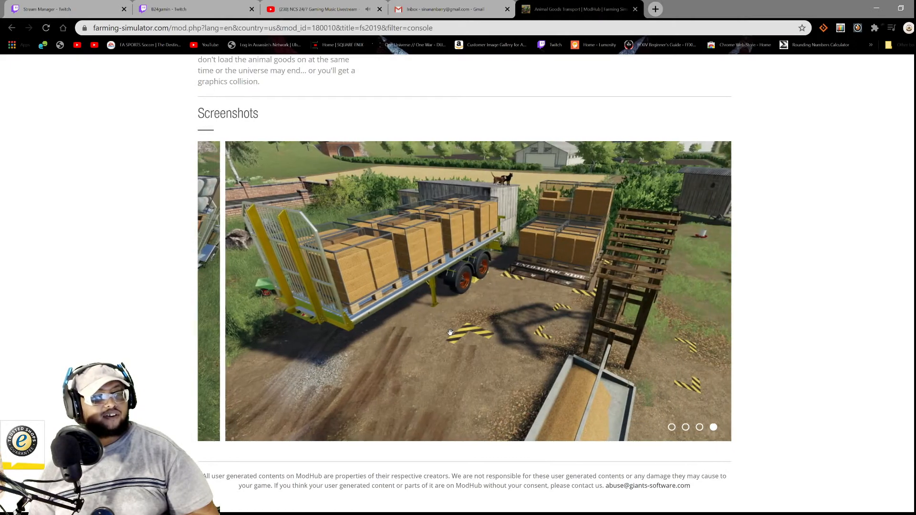
pyautogui.click(685, 428)
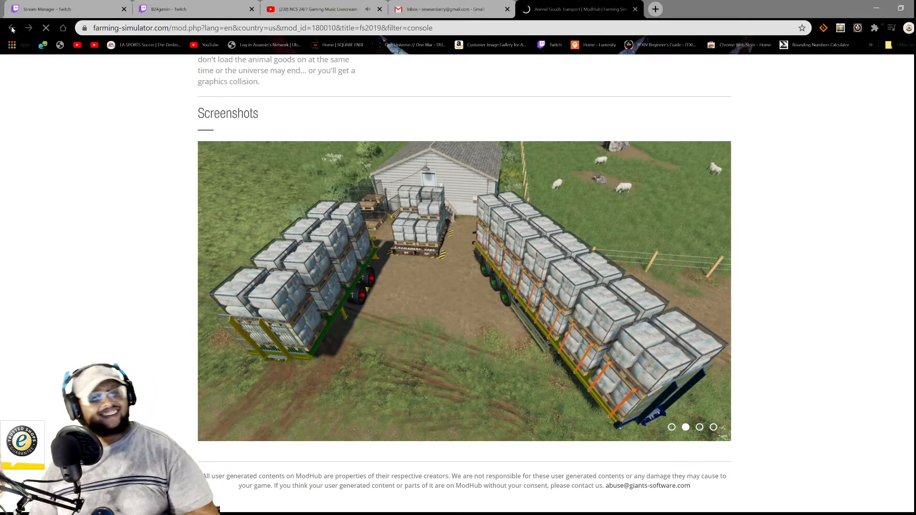
pyautogui.click(12, 28)
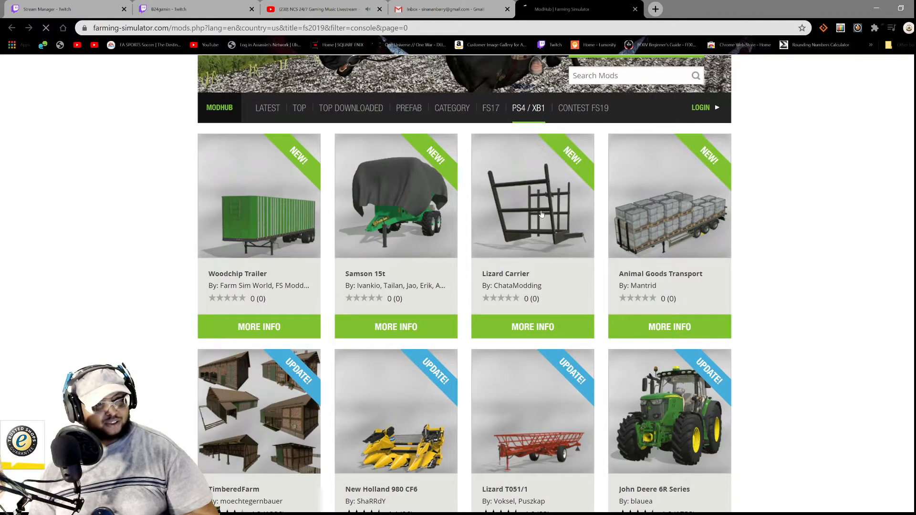
# Step: View the Lizard Carrier details and screenshots, then return to the PS4/XB1 list
pyautogui.click(533, 326)
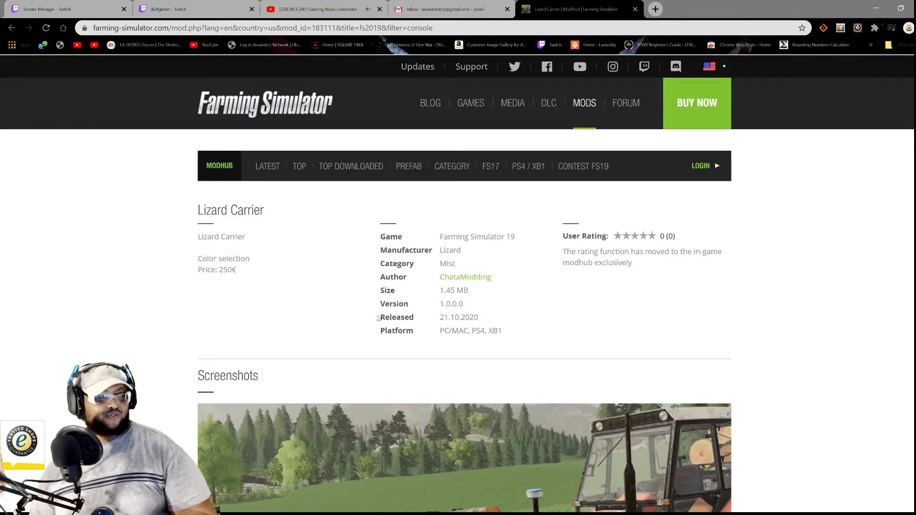
pyautogui.scroll(-3)
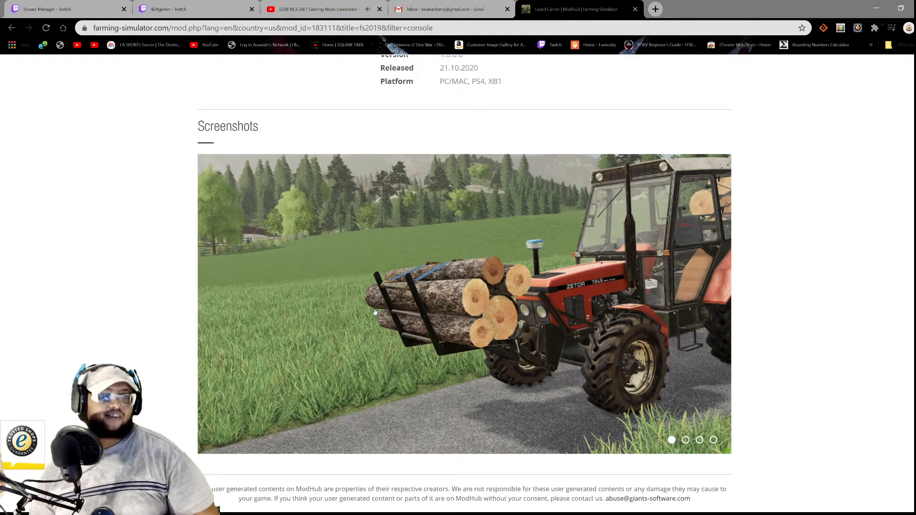
pyautogui.click(686, 440)
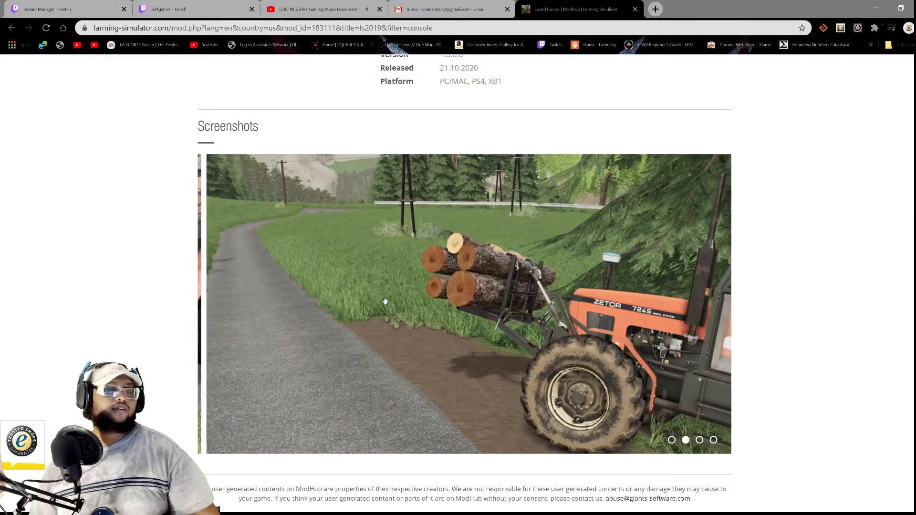
pyautogui.click(699, 440)
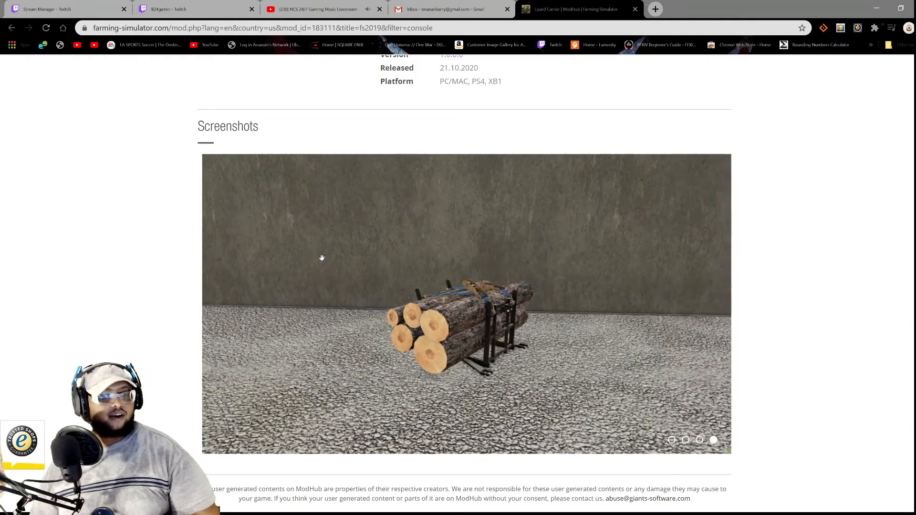
pyautogui.scroll(3)
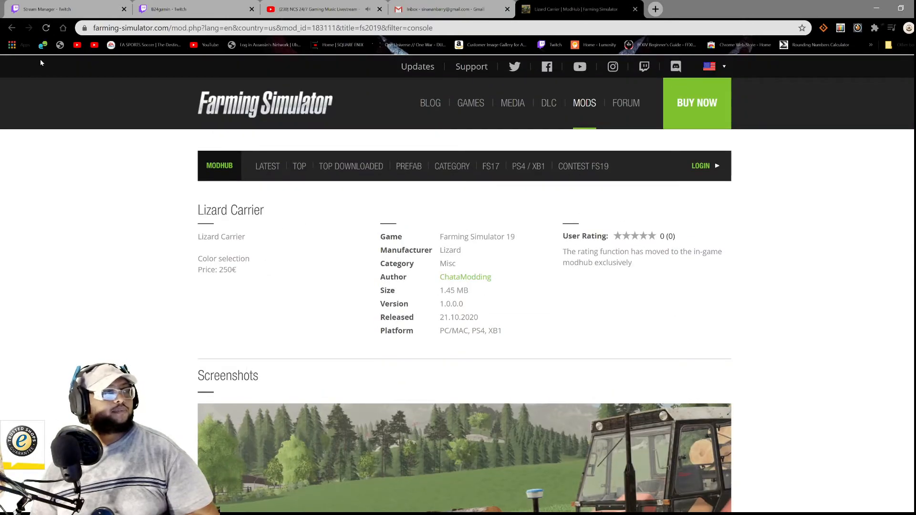
pyautogui.click(528, 166)
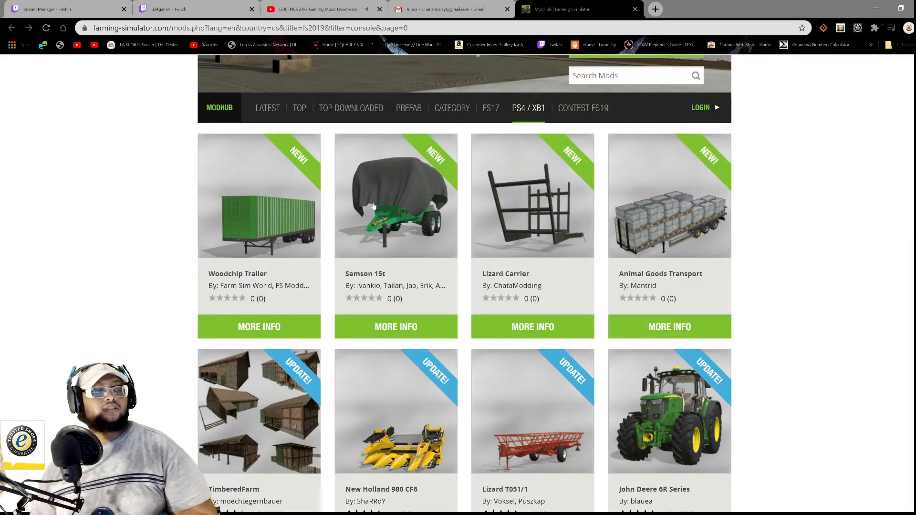
# Step: View the Samson 15t manure spreader page, its specs and Screenshots section
pyautogui.click(396, 327)
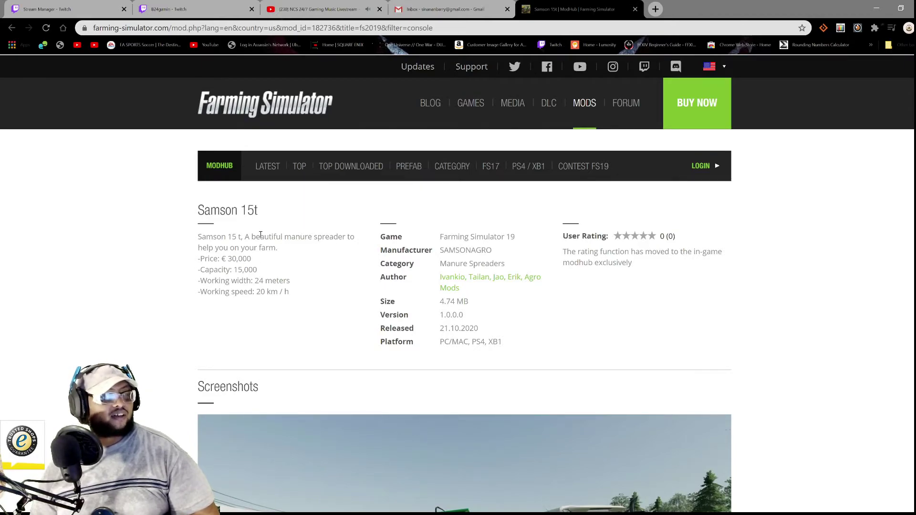
pyautogui.moveTo(287, 275)
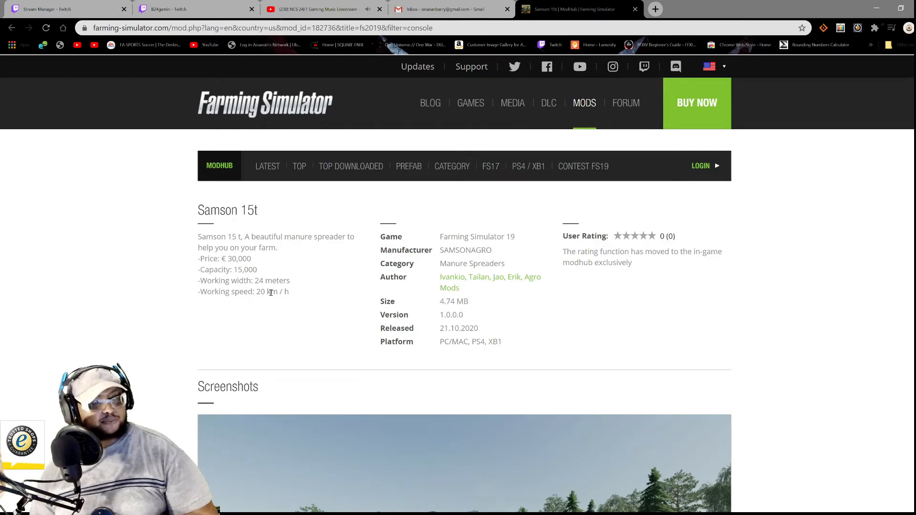
pyautogui.scroll(-3)
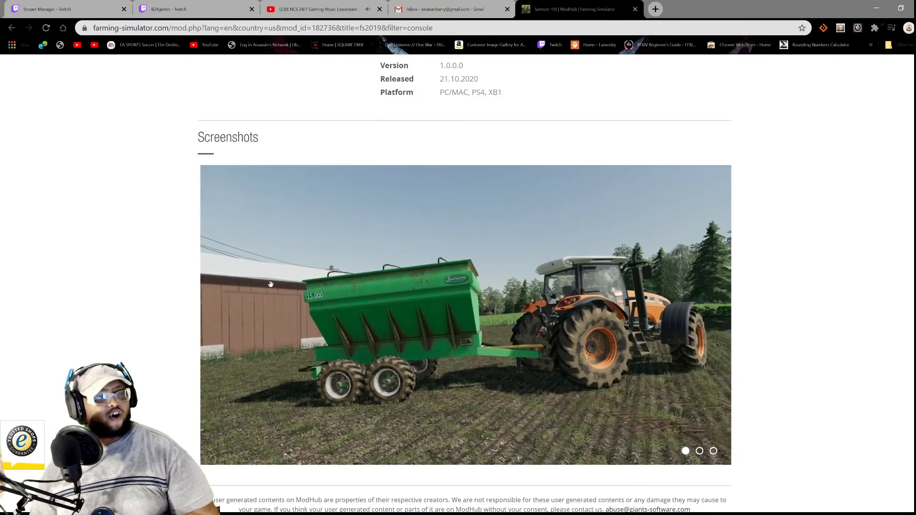
pyautogui.scroll(3)
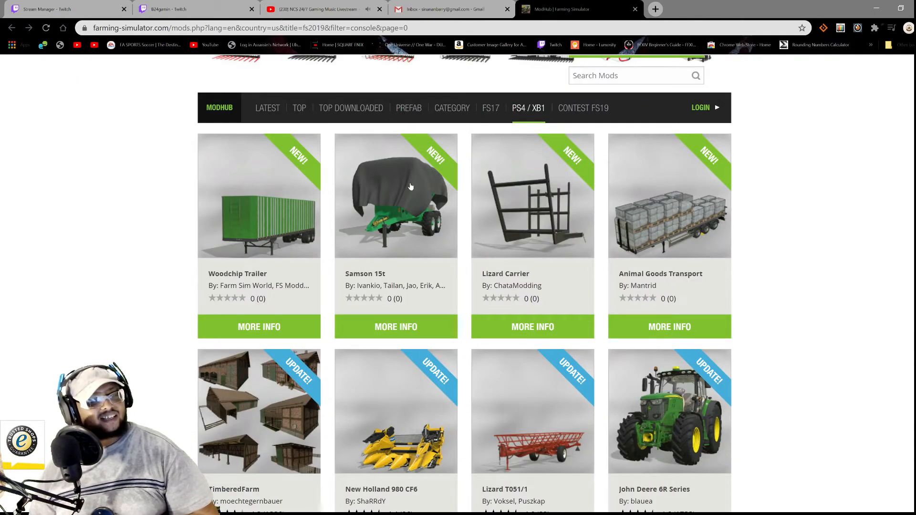
pyautogui.moveTo(356, 225)
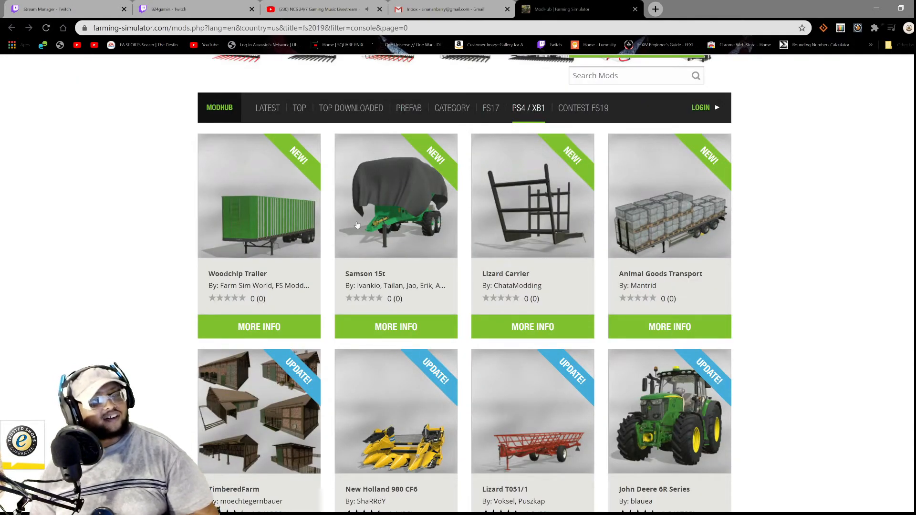
pyautogui.moveTo(260, 210)
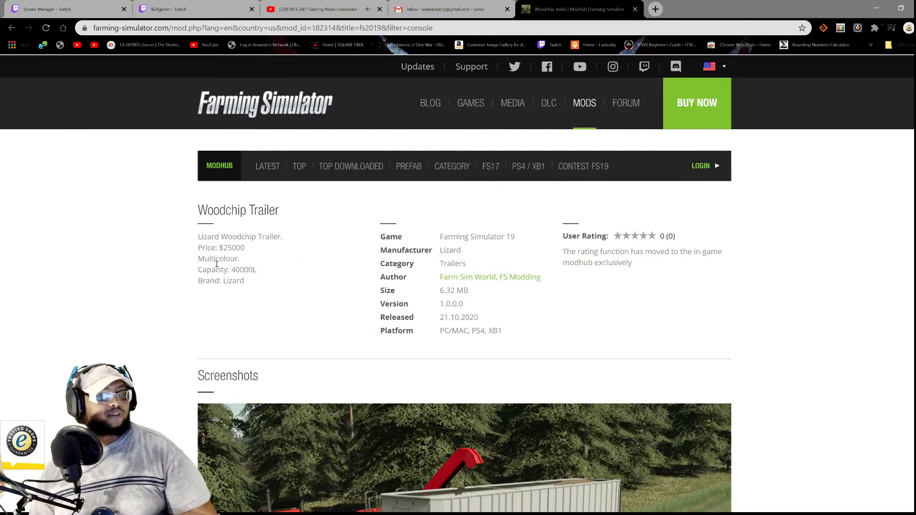
pyautogui.moveTo(347, 280)
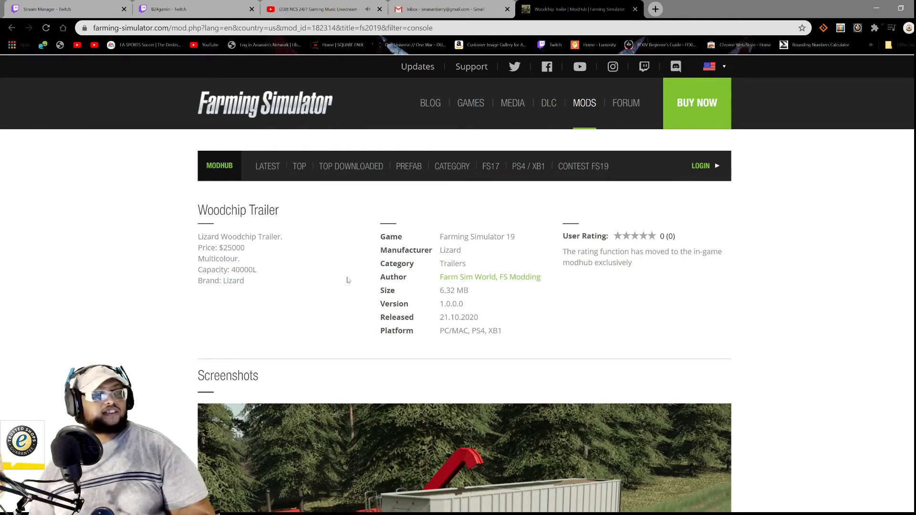
# Step: Read the Woodchip Trailer specs and browse its screenshots to the last slide
pyautogui.scroll(-3)
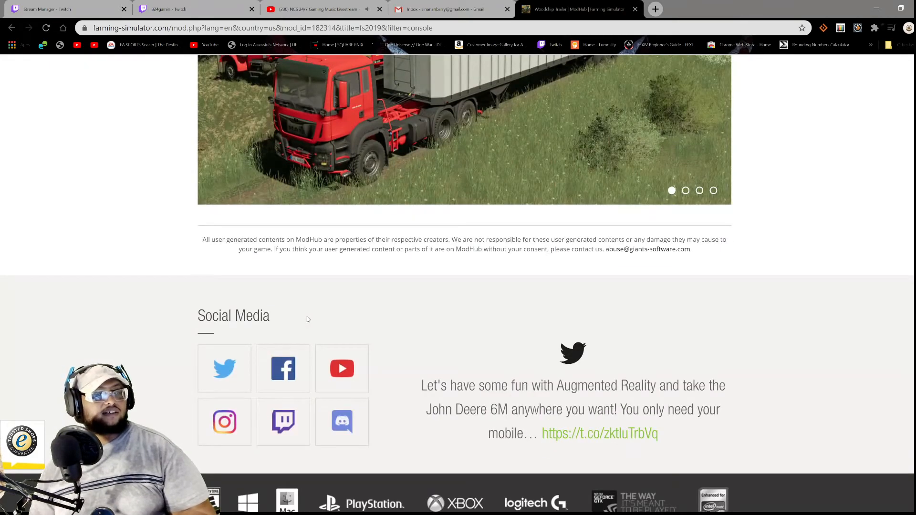
pyautogui.scroll(3)
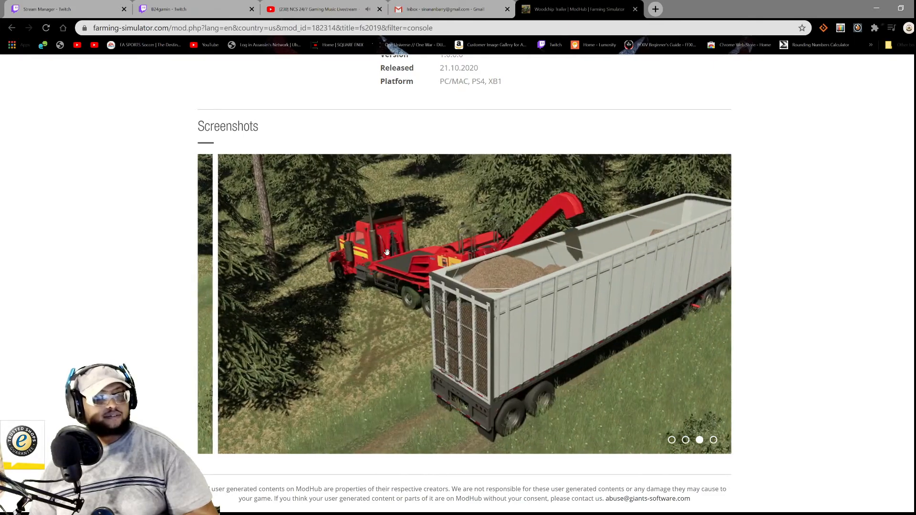
pyautogui.click(698, 440)
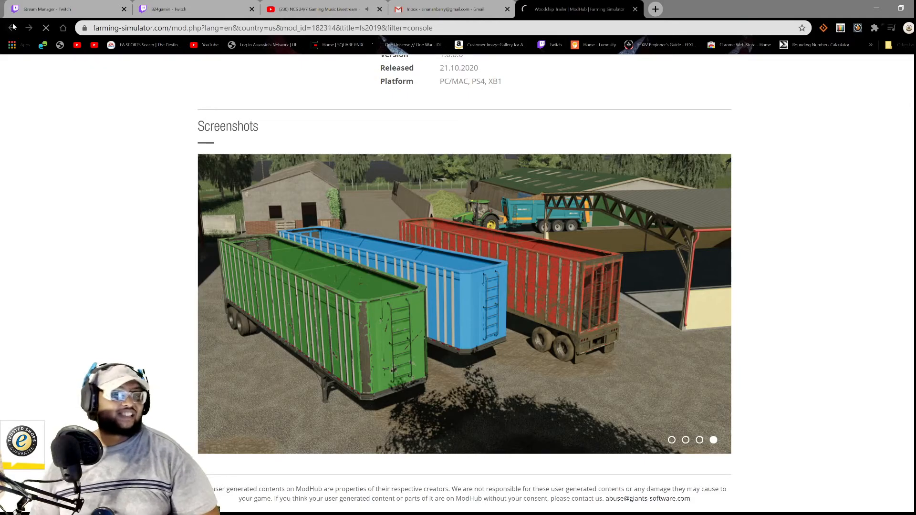
# Step: Go back to the PS4/XB1 list and scroll down to the UPDATE! mods
pyautogui.click(11, 27)
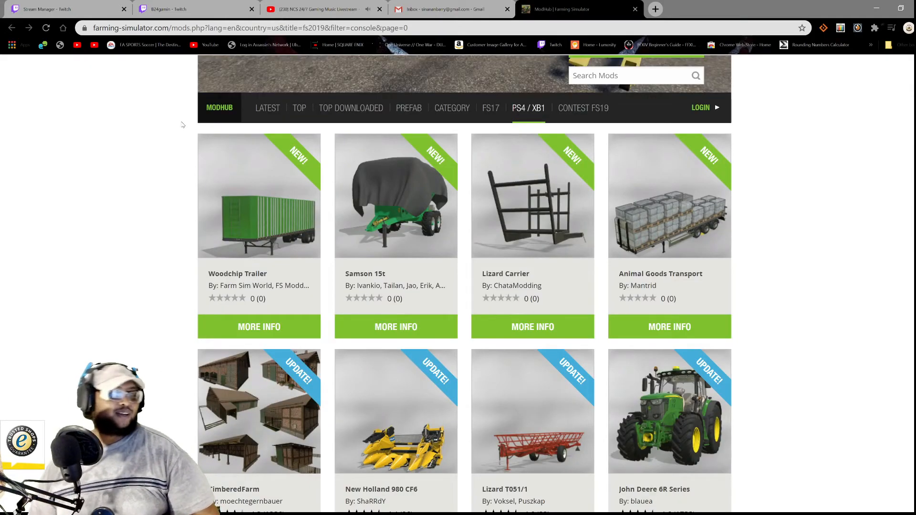
pyautogui.moveTo(260, 192)
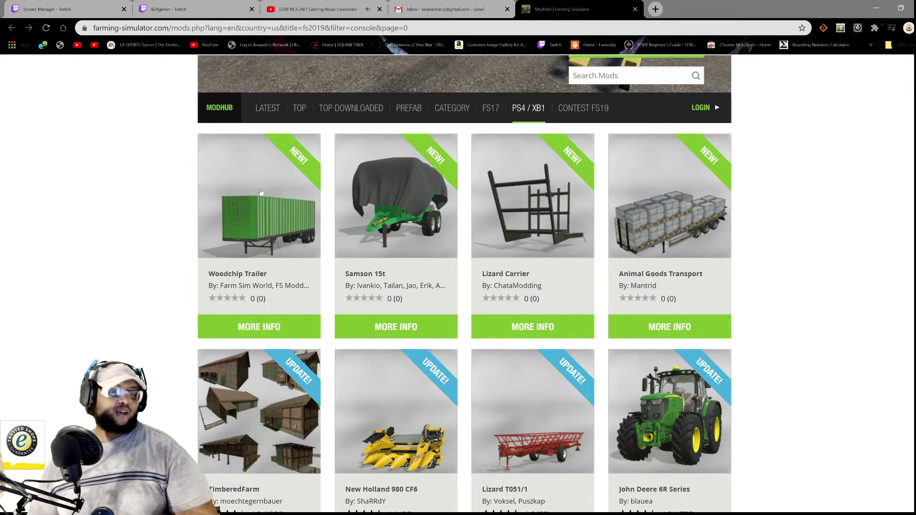
pyautogui.moveTo(238, 186)
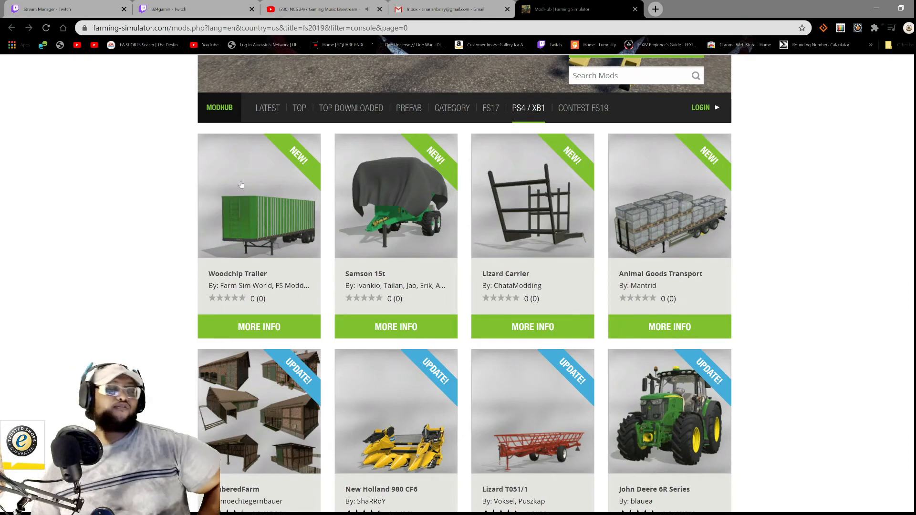
pyautogui.scroll(-3)
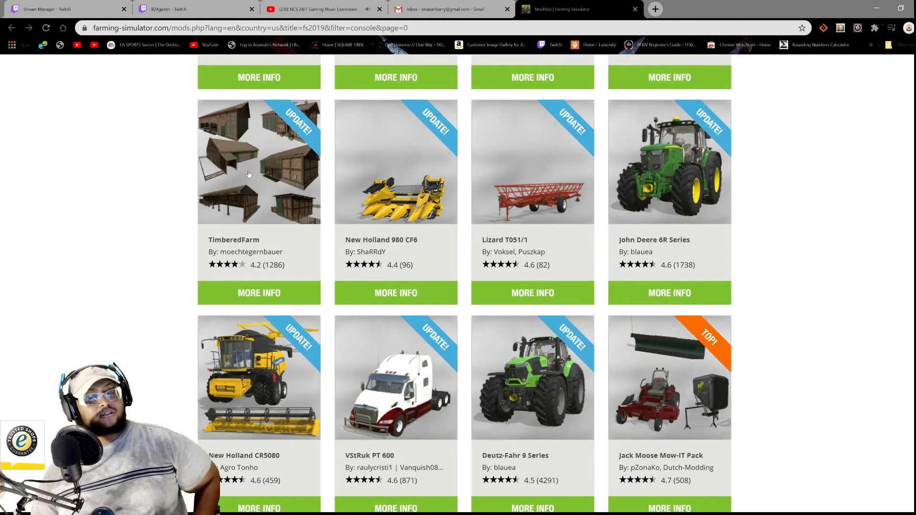